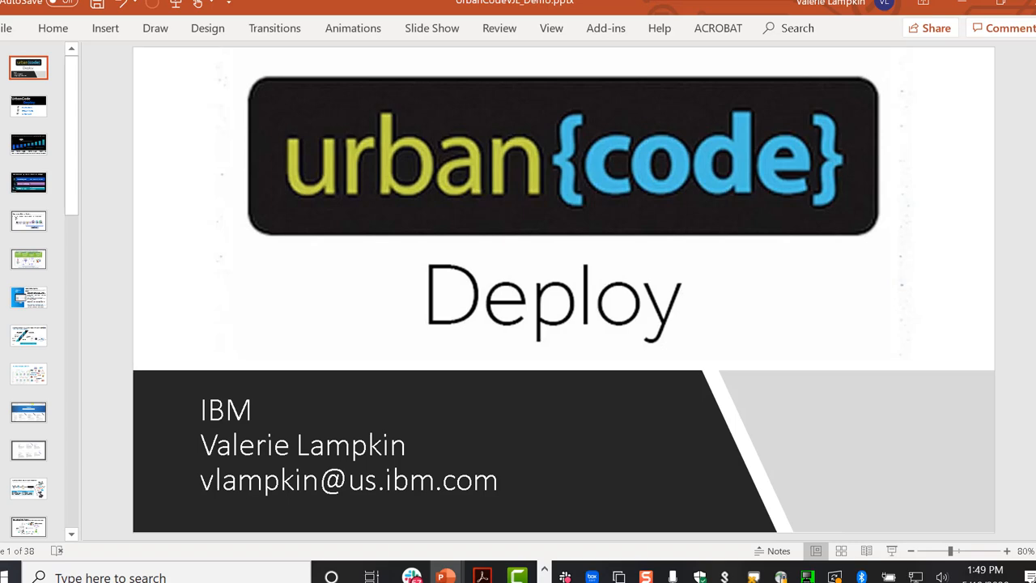
mouse_move(947, 7)
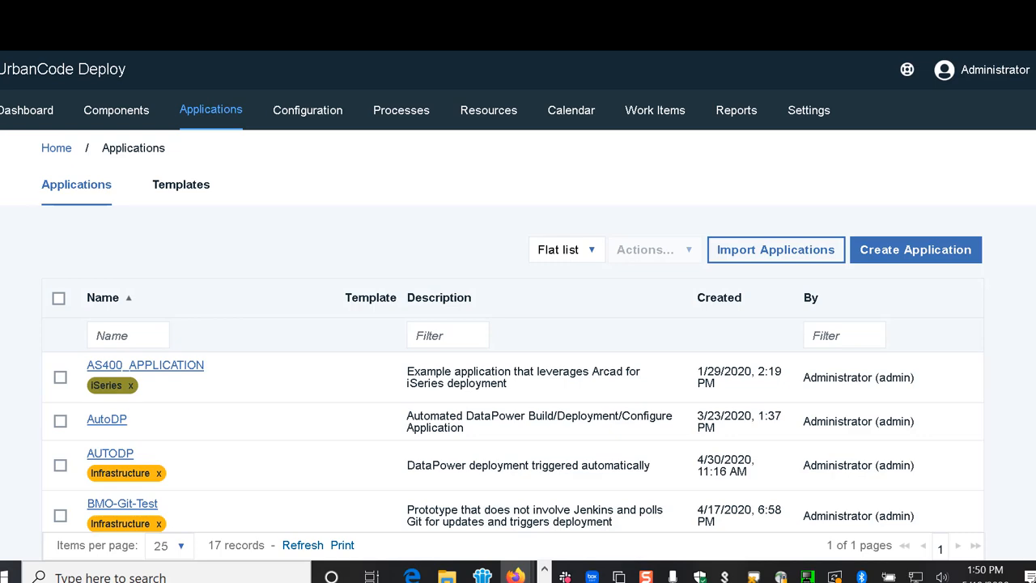
Show PlantsByWebSphere's DEV environment with its deployed components listed
scroll("down", 3)
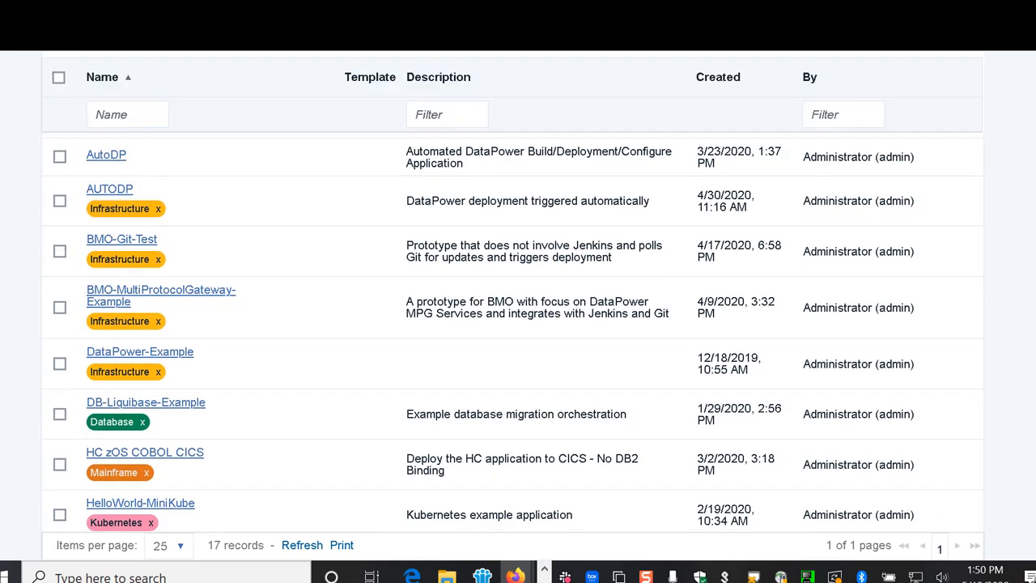
scroll("down", 3)
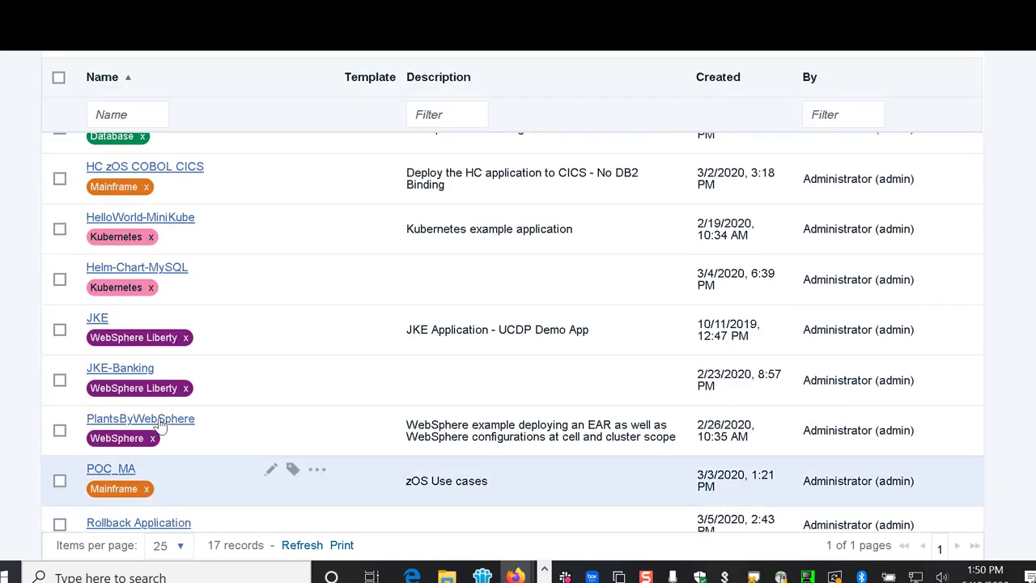
left_click(139, 418)
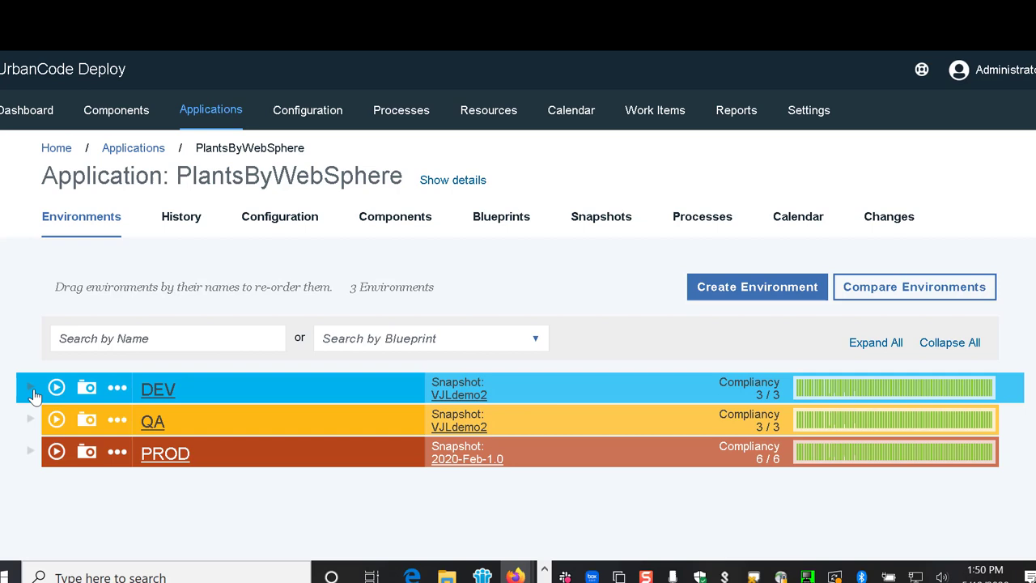
left_click(29, 389)
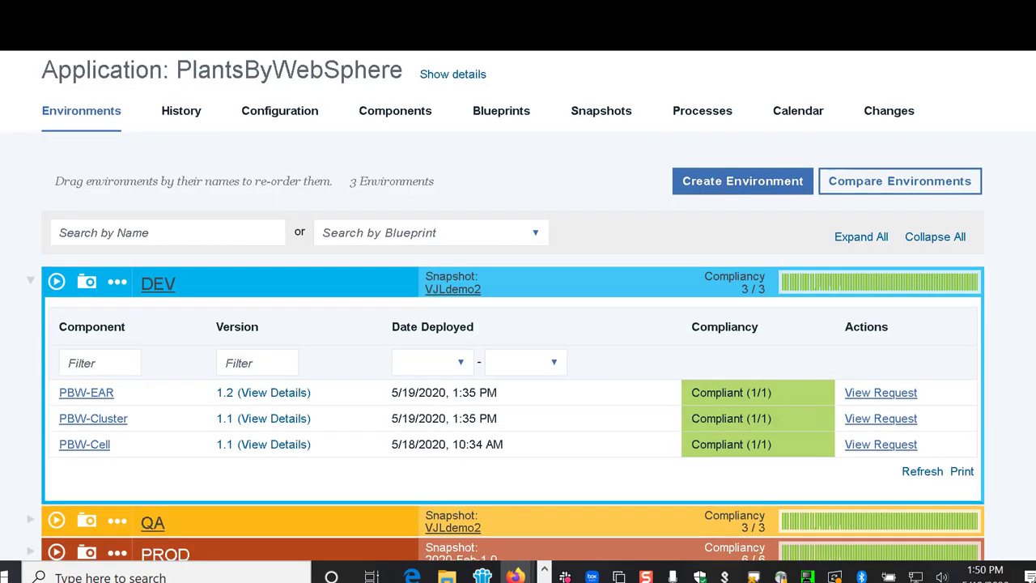
scroll("down", 3)
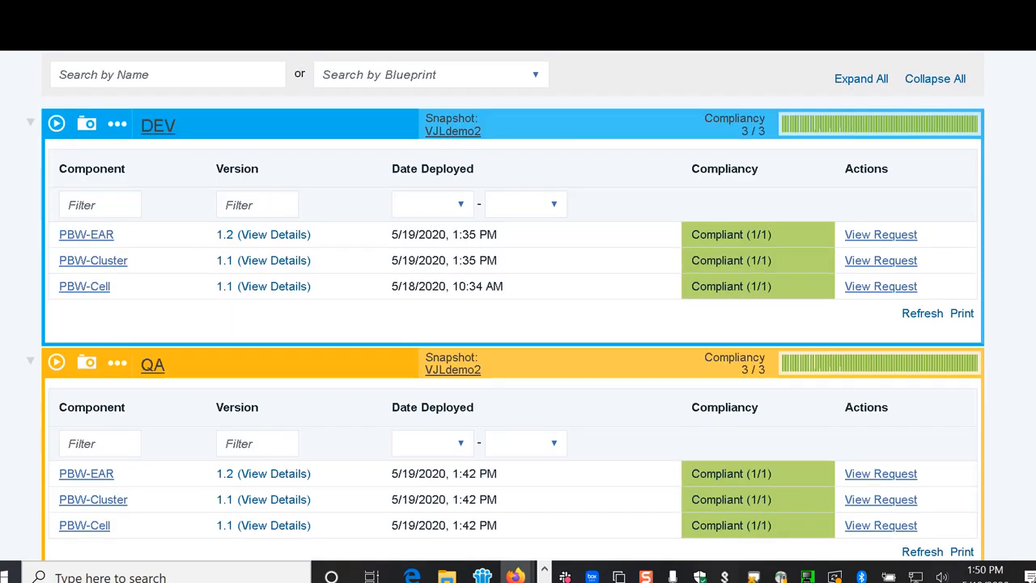
scroll("down", 3)
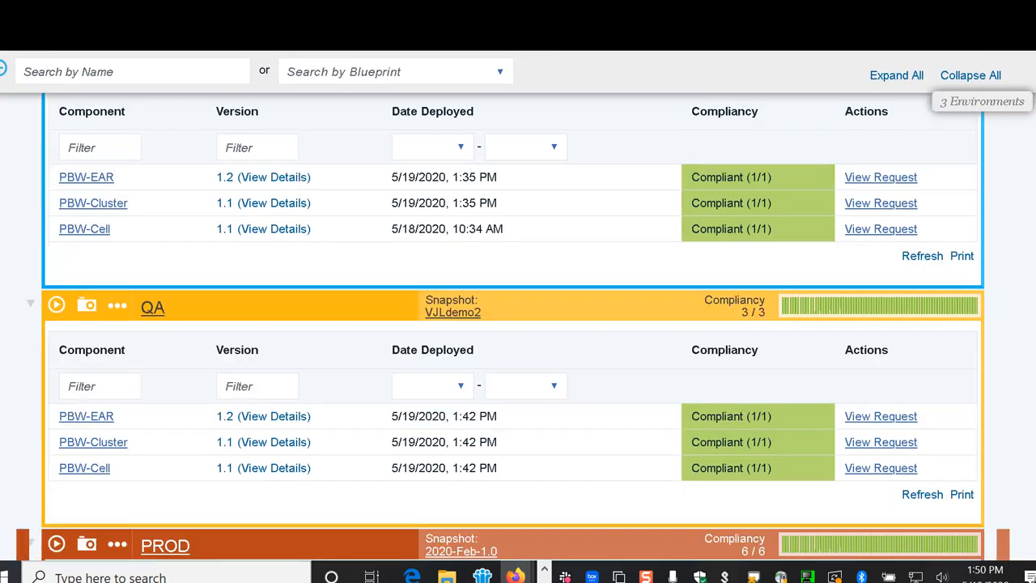
scroll("down", 3)
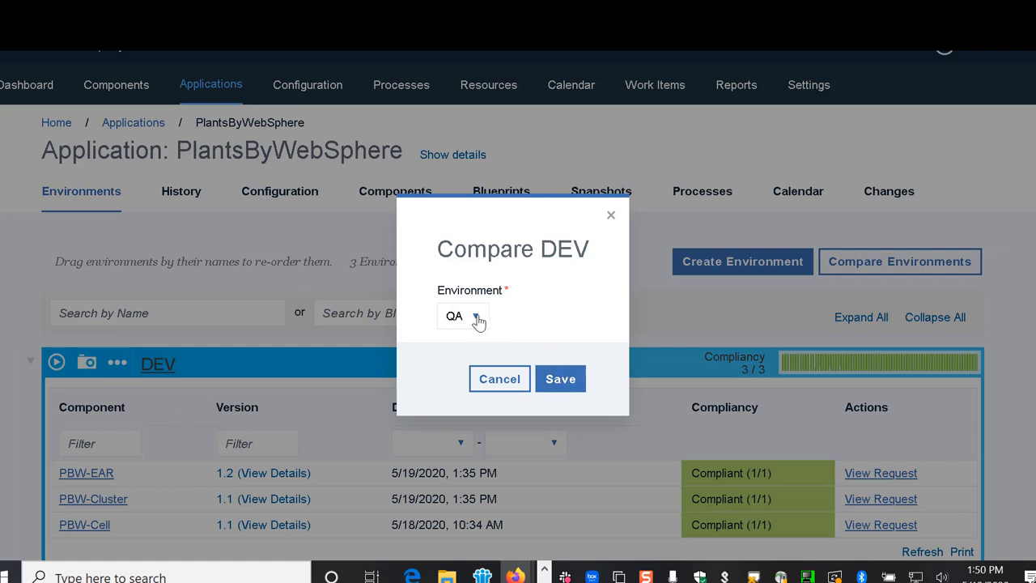
Compare DEV's component versions against PROD (PBW-EAR 1.2 vs 1.0)
left_click(481, 315)
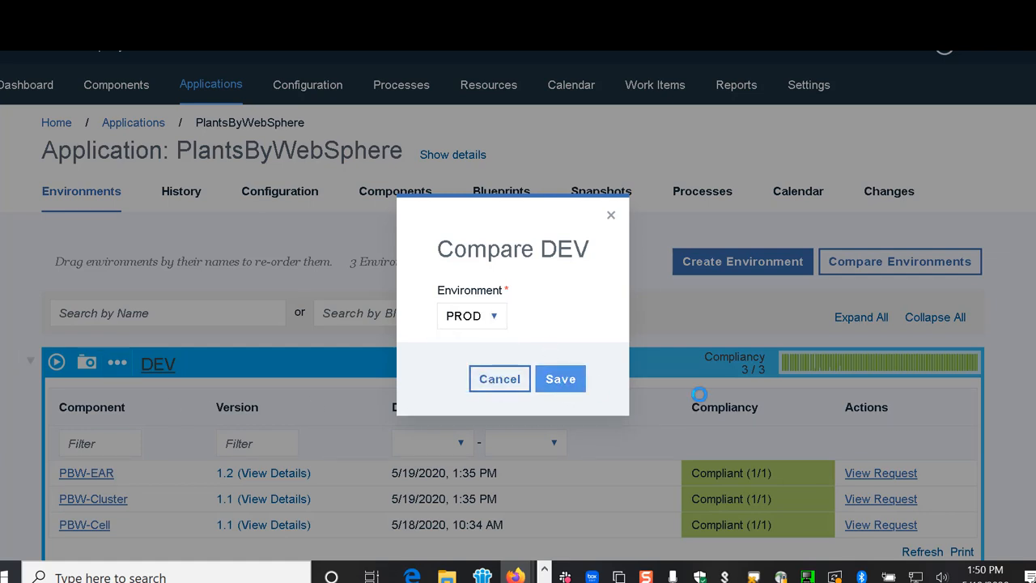
left_click(560, 379)
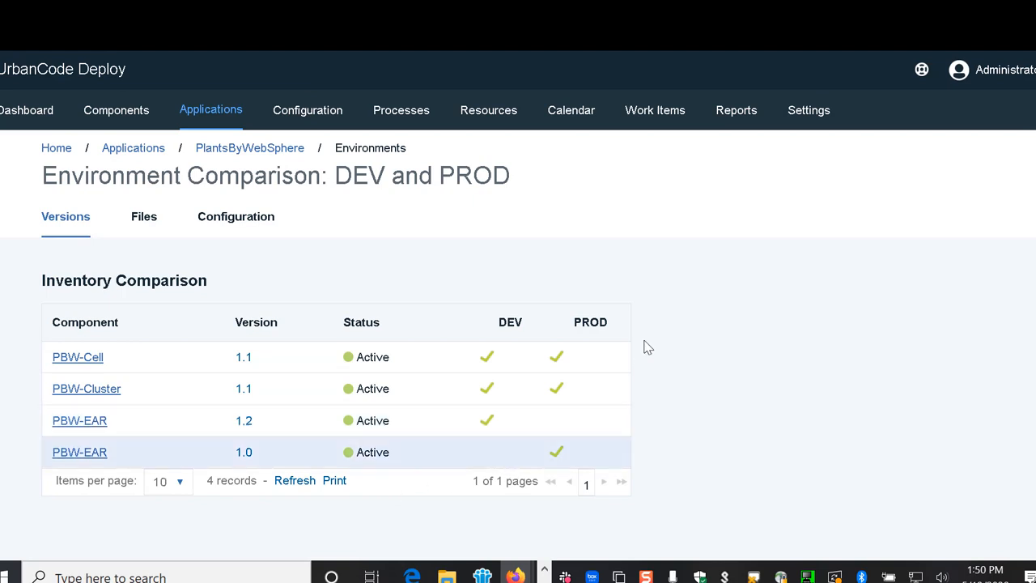
mouse_move(79, 467)
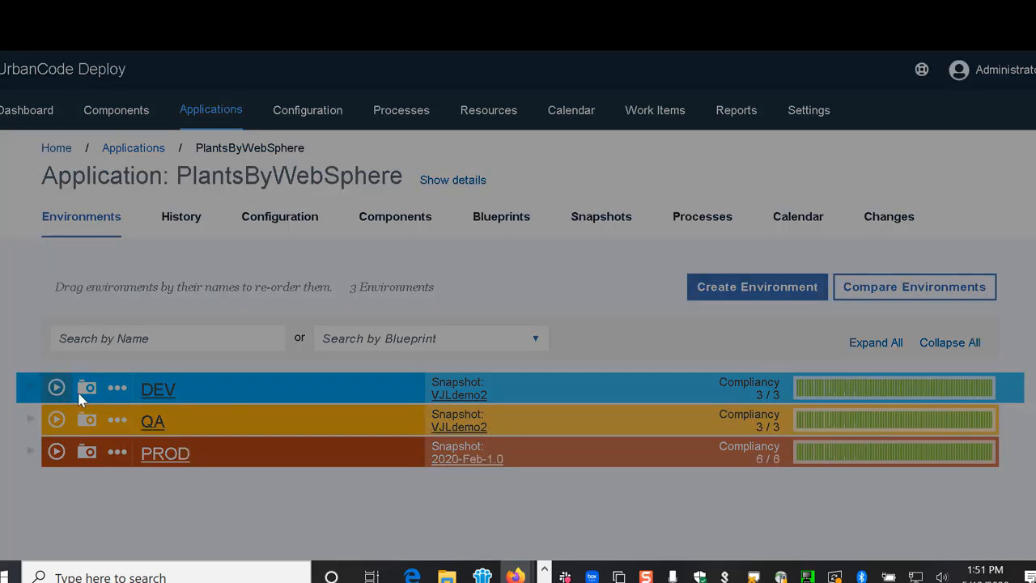
Request a DEV run of Deploy EAR and WebSphere Configuration, including unchanged versions
left_click(56, 389)
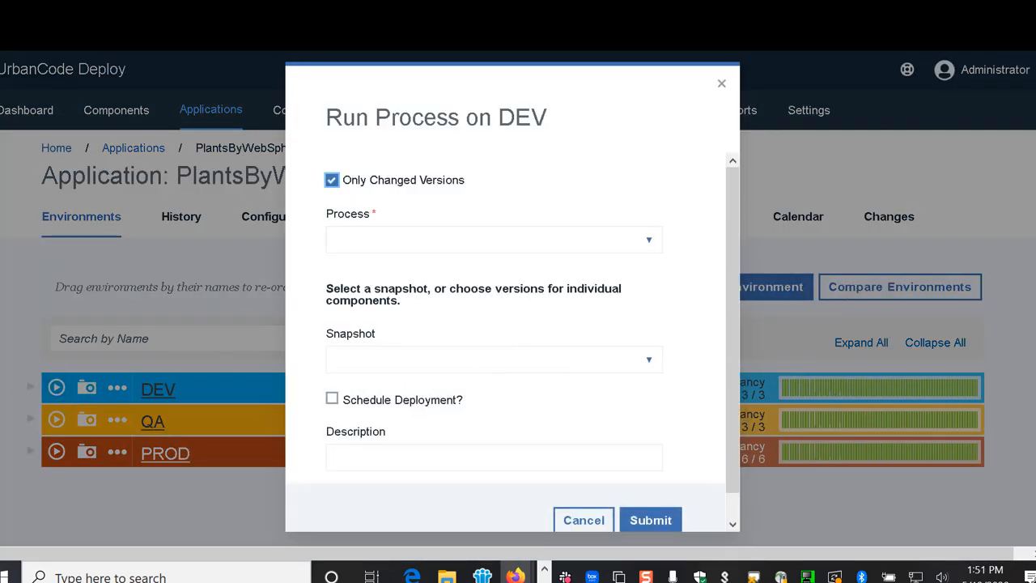
left_click(331, 180)
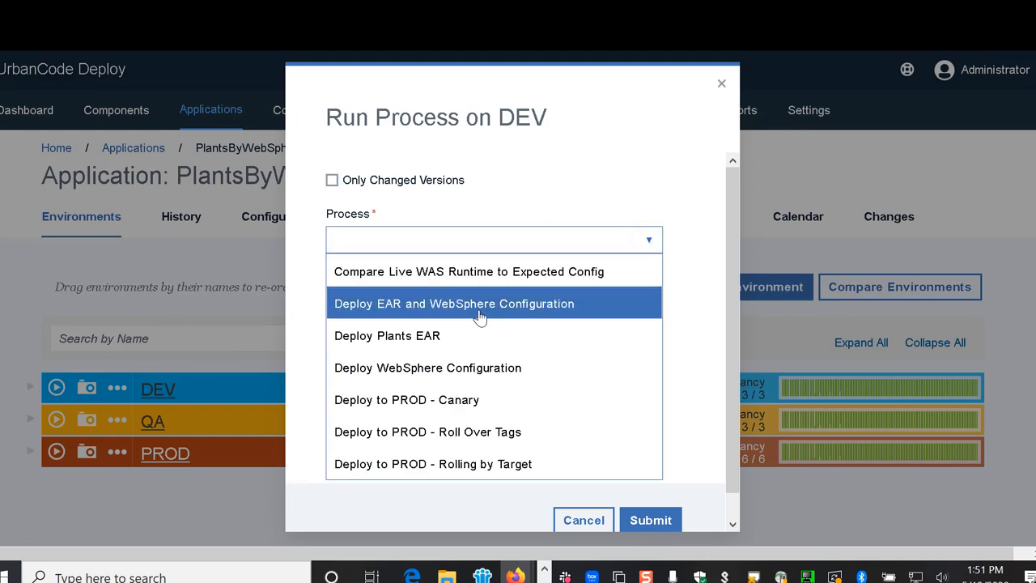
left_click(453, 303)
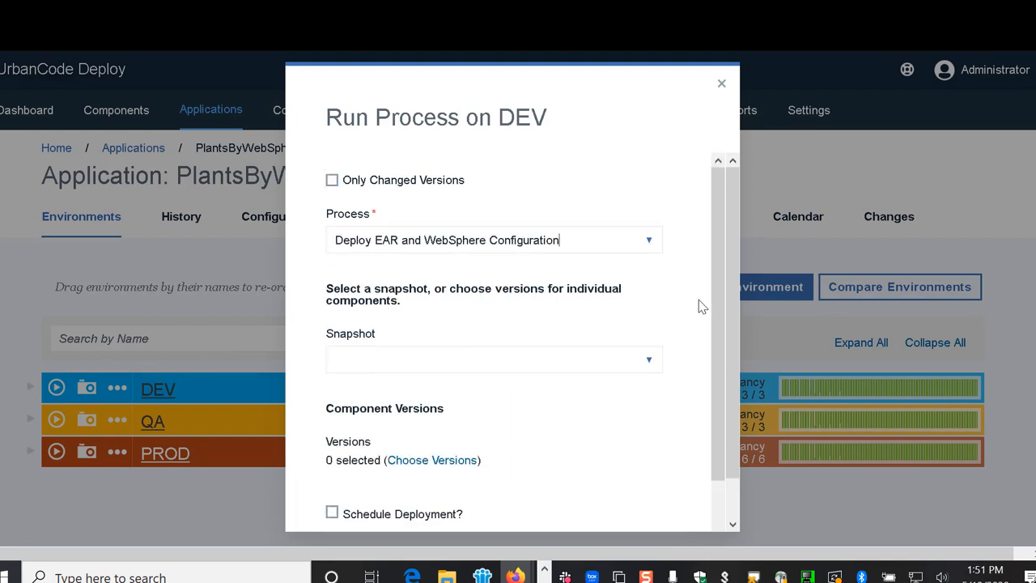
scroll("down", 3)
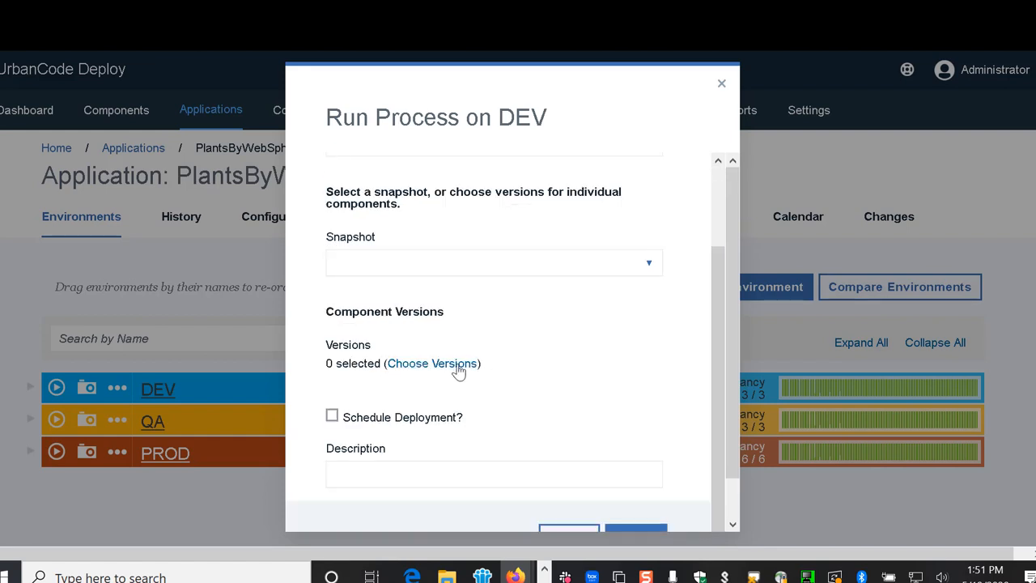
Select PBW-EAR 1.2 and PBW-Cluster 1.1 as the versions to deploy
left_click(431, 362)
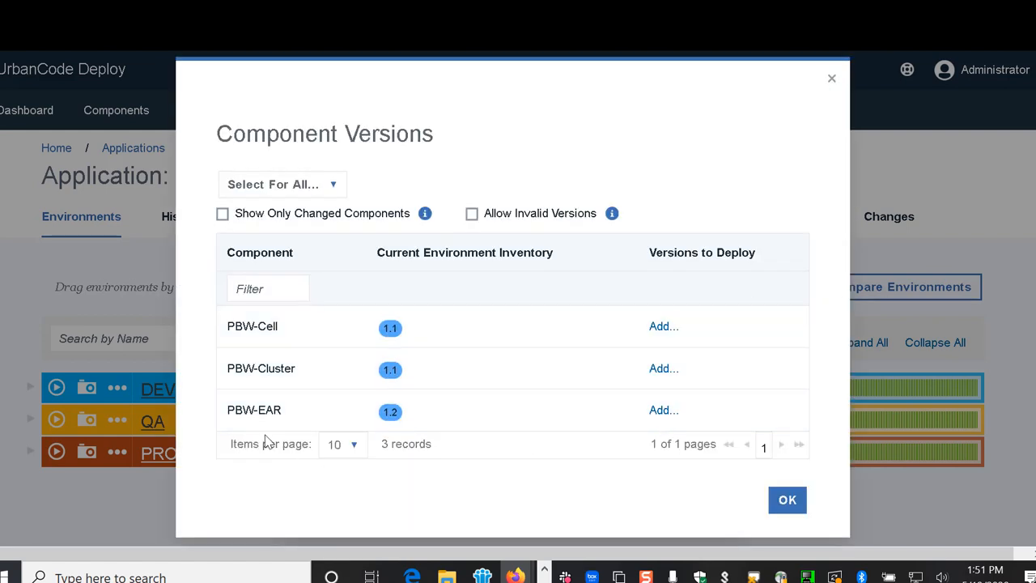
left_click(664, 410)
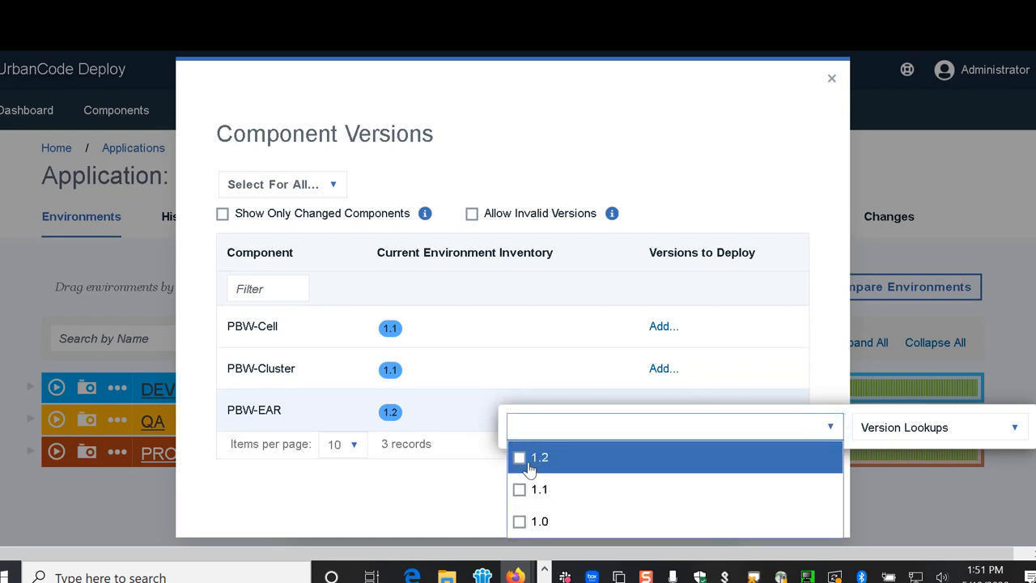
left_click(520, 457)
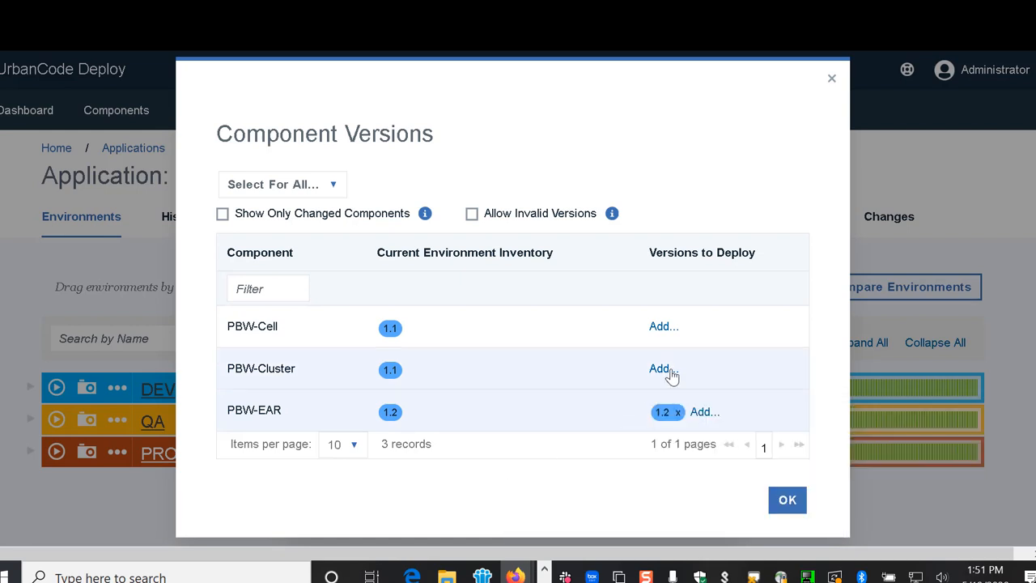
left_click(661, 369)
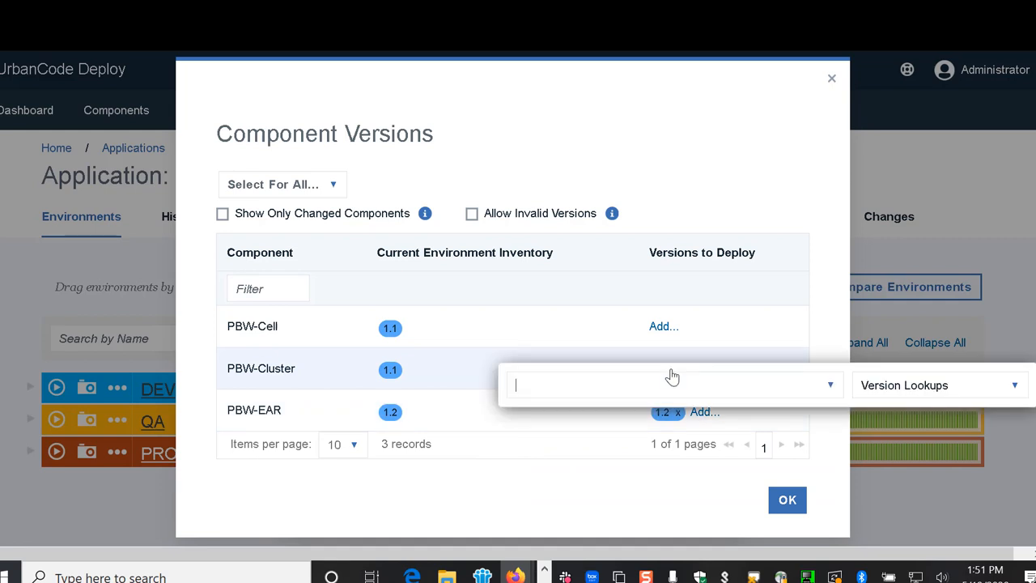
left_click(827, 385)
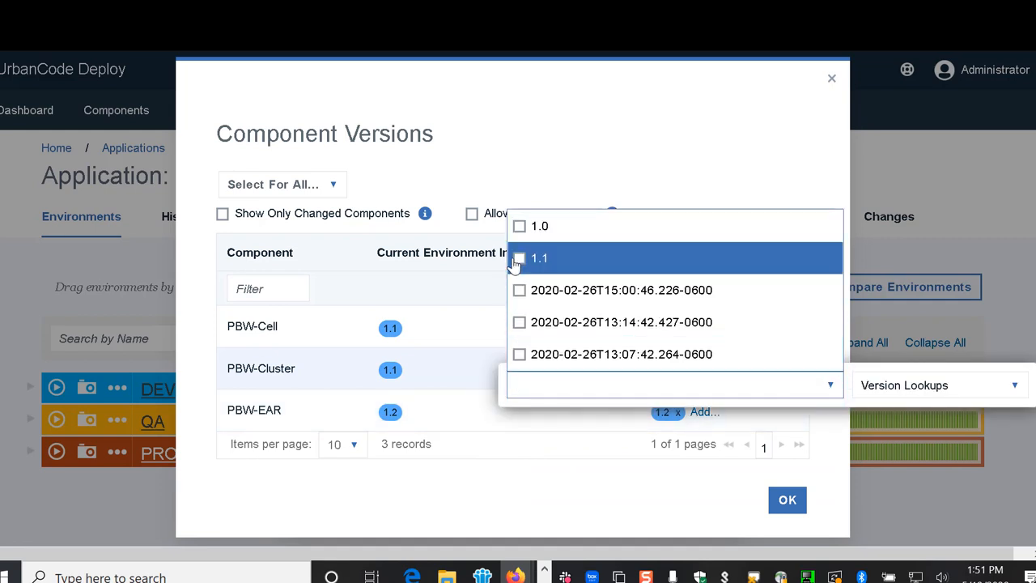
left_click(520, 257)
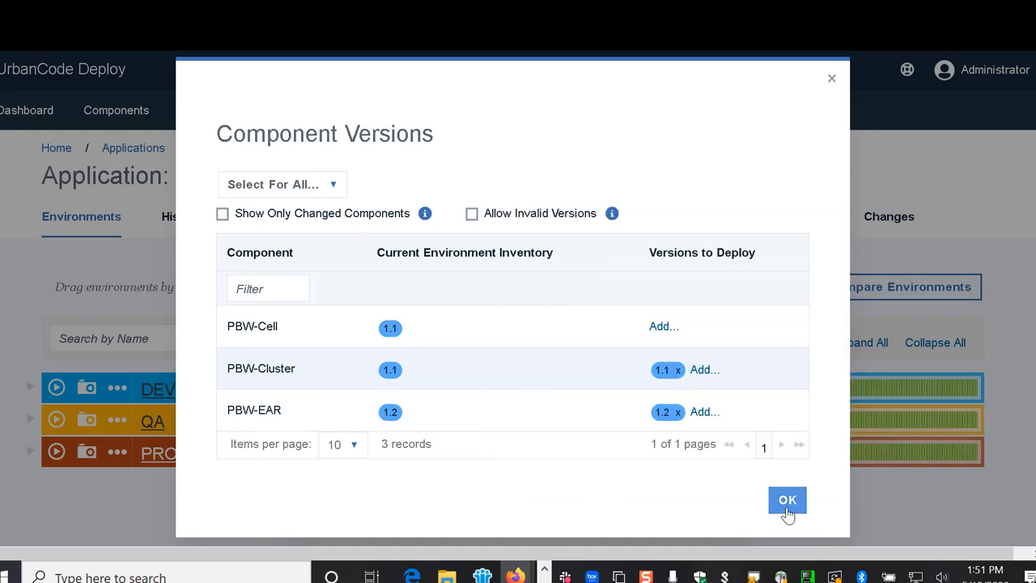
left_click(787, 499)
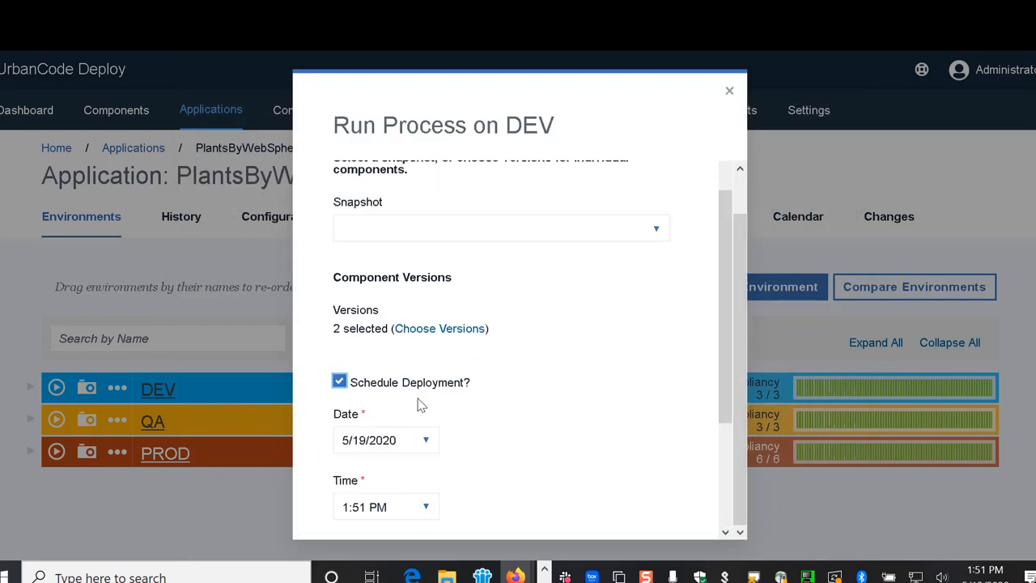
Turn off Schedule Deployment so the process runs immediately
scroll("down", 3)
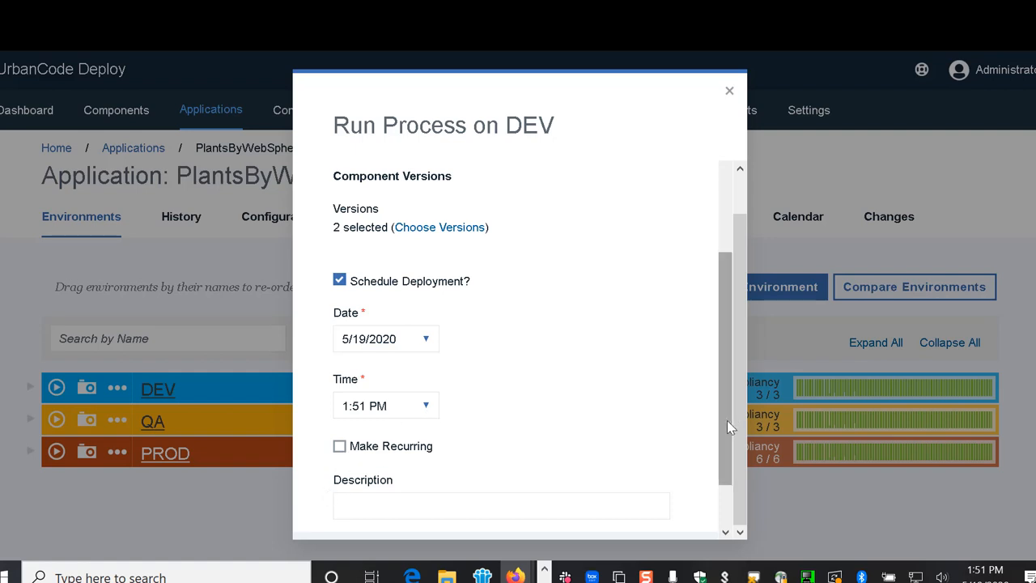
scroll("down", 3)
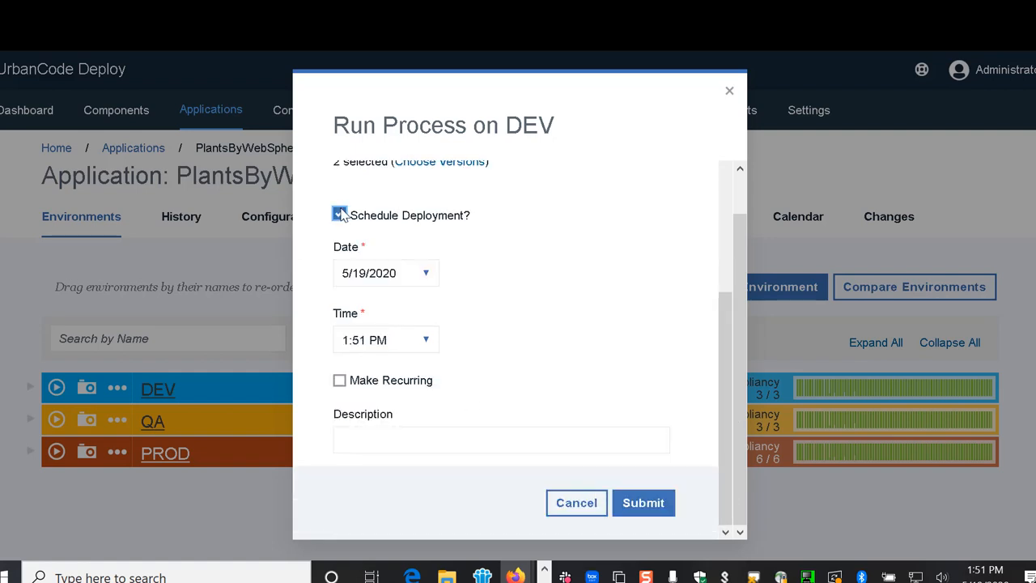
left_click(644, 502)
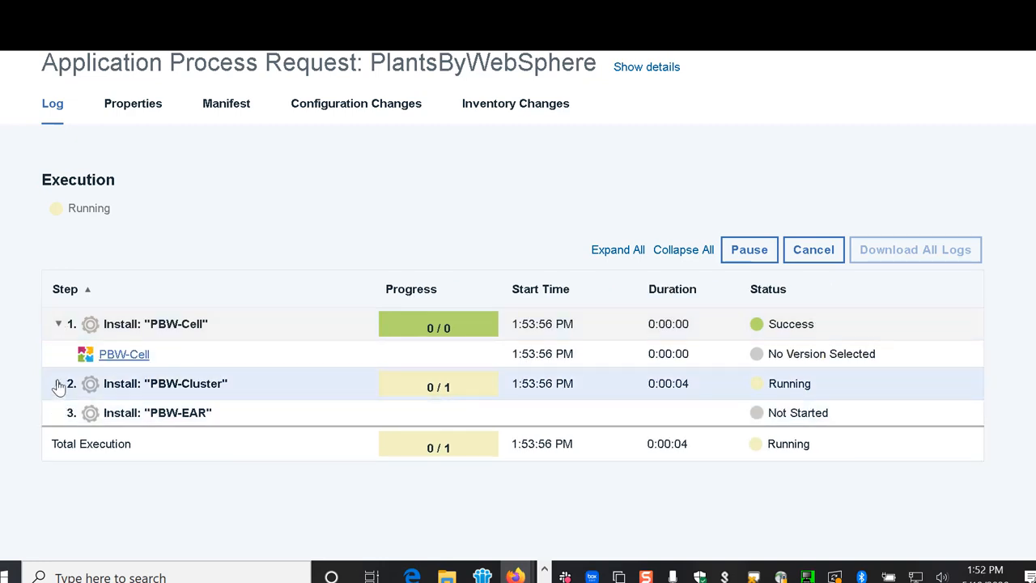
Expand Install PBW-Cluster down to its Apply sub-steps and bring up the Apply process design
left_click(58, 384)
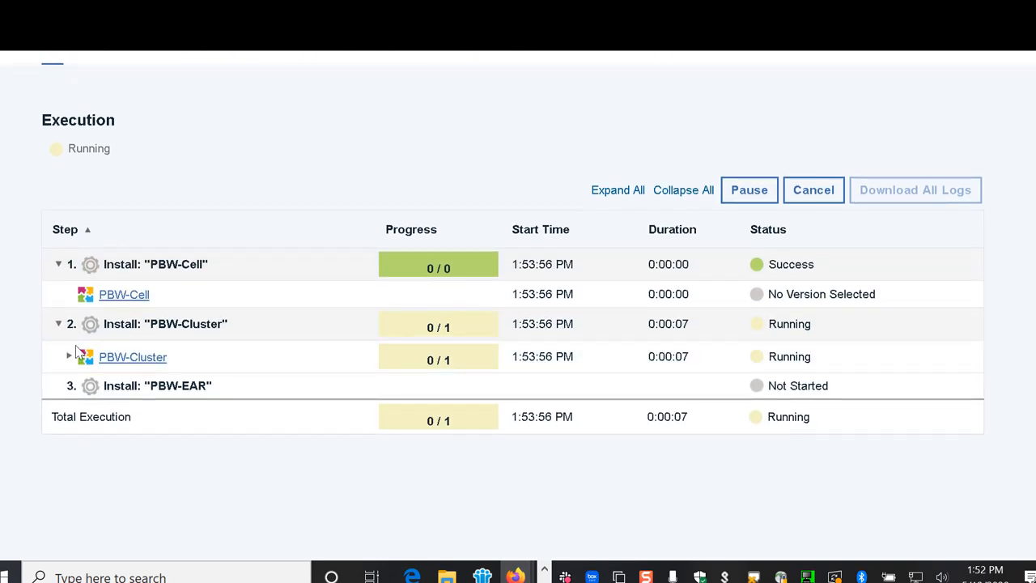
left_click(68, 356)
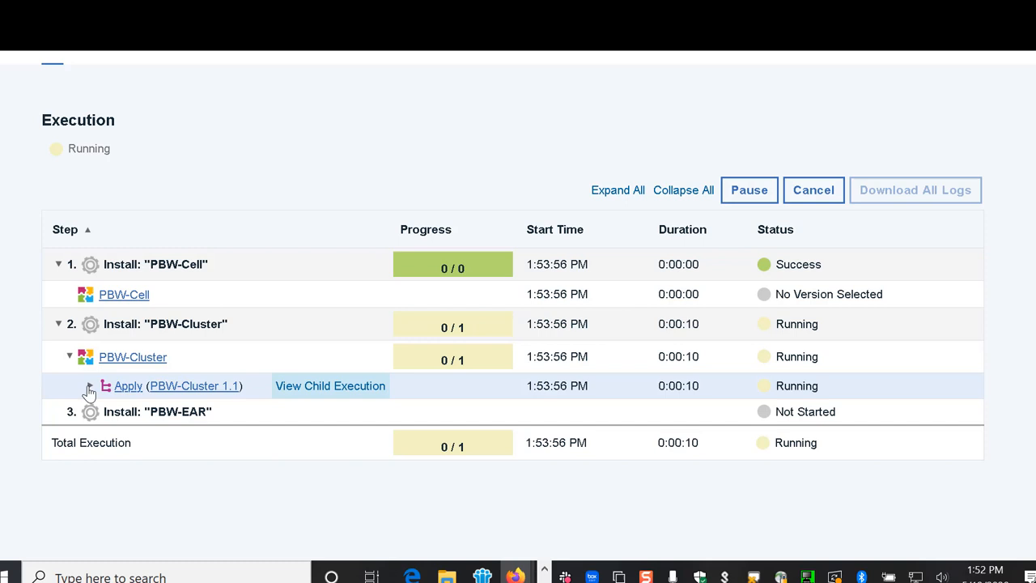
left_click(89, 388)
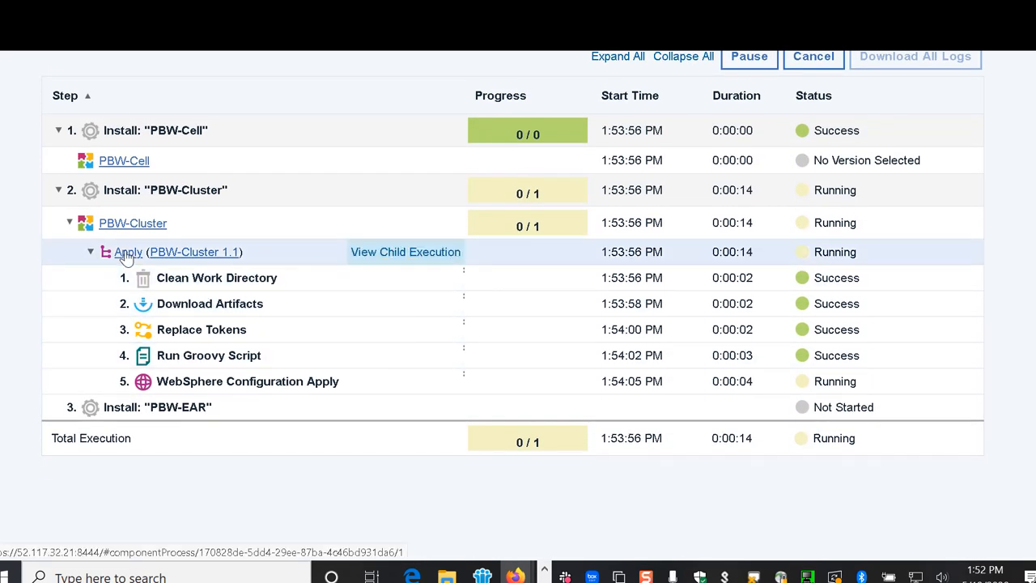
right_click(128, 253)
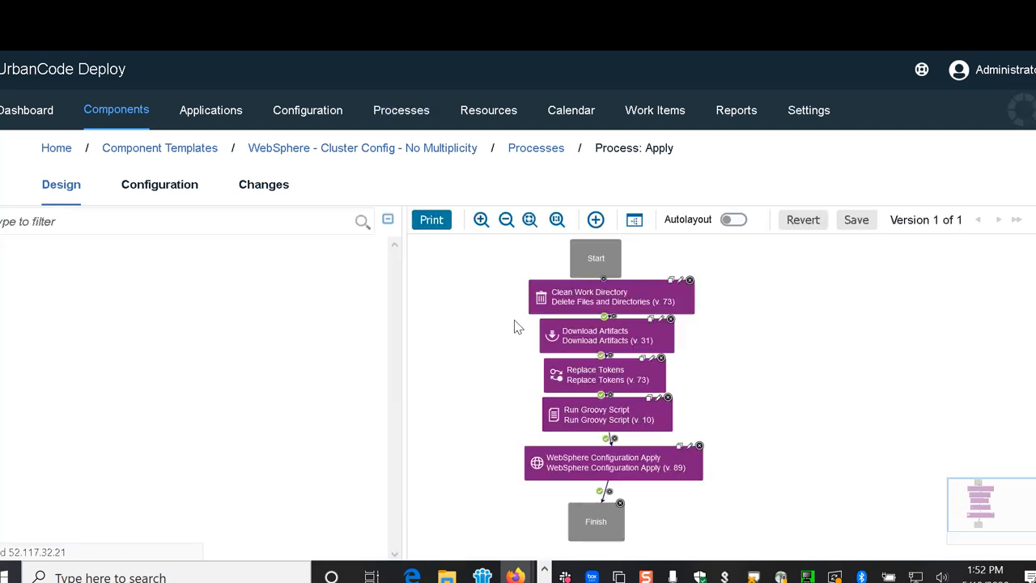
Review the Run Groovy Script step's script and settings in its Edit Properties dialog
scroll("down", 3)
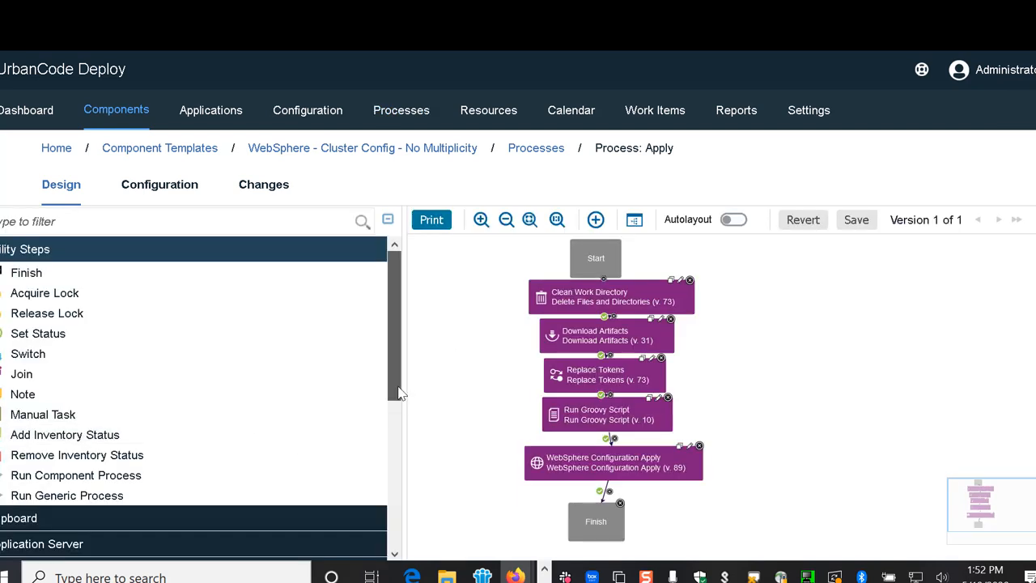
scroll("down", 3)
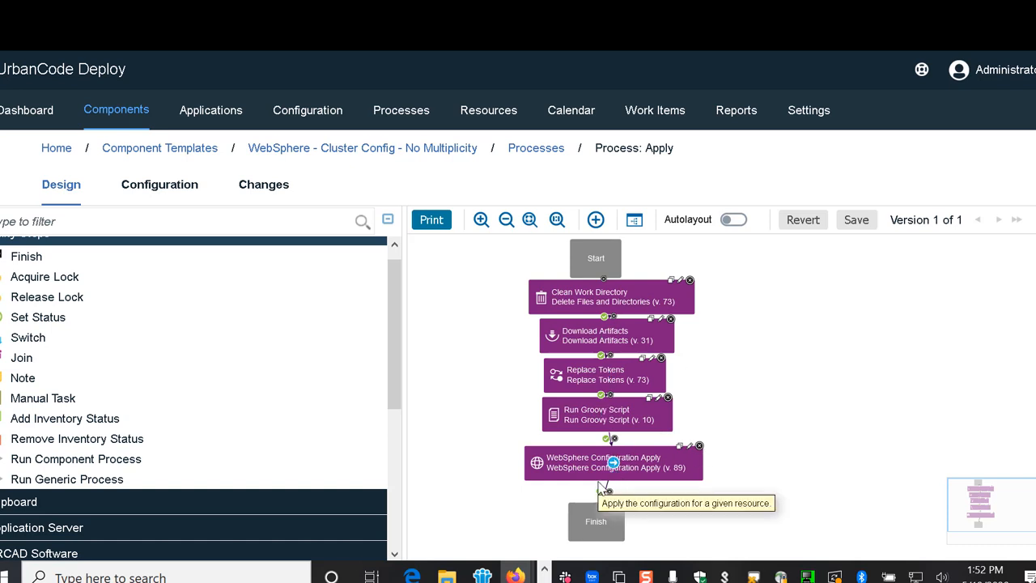
mouse_move(637, 437)
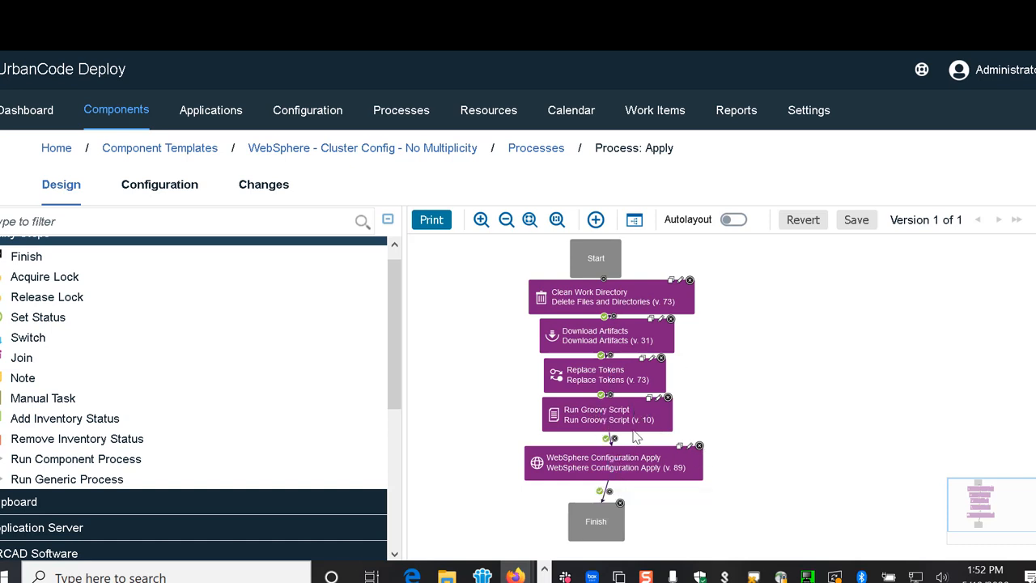
double_click(608, 415)
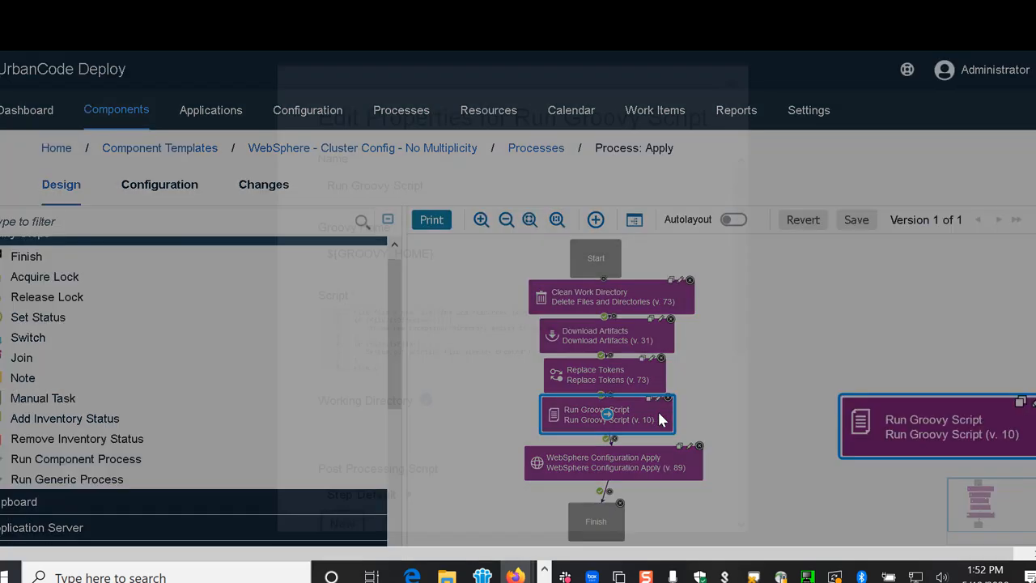
double_click(600, 414)
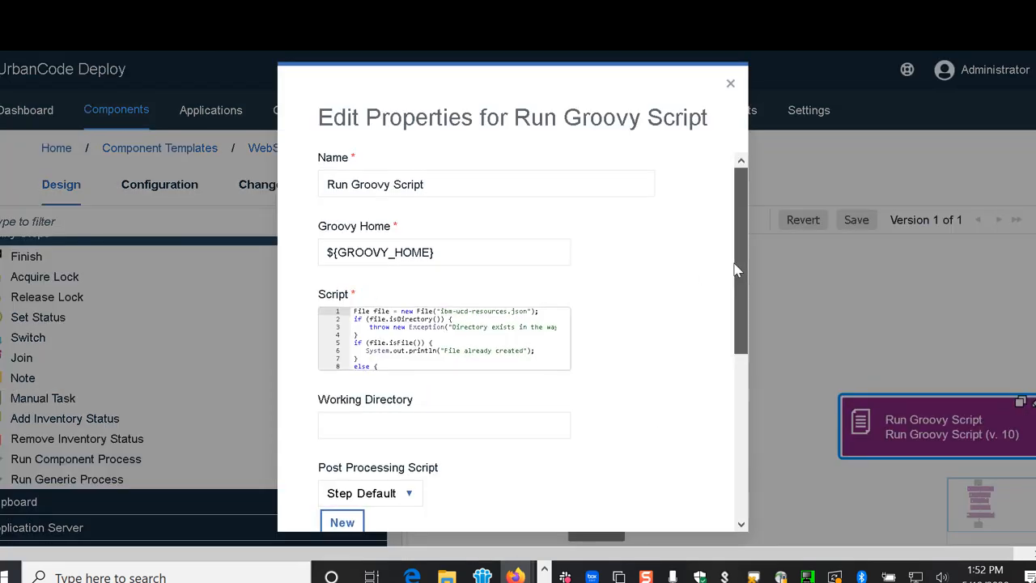
scroll("down", 3)
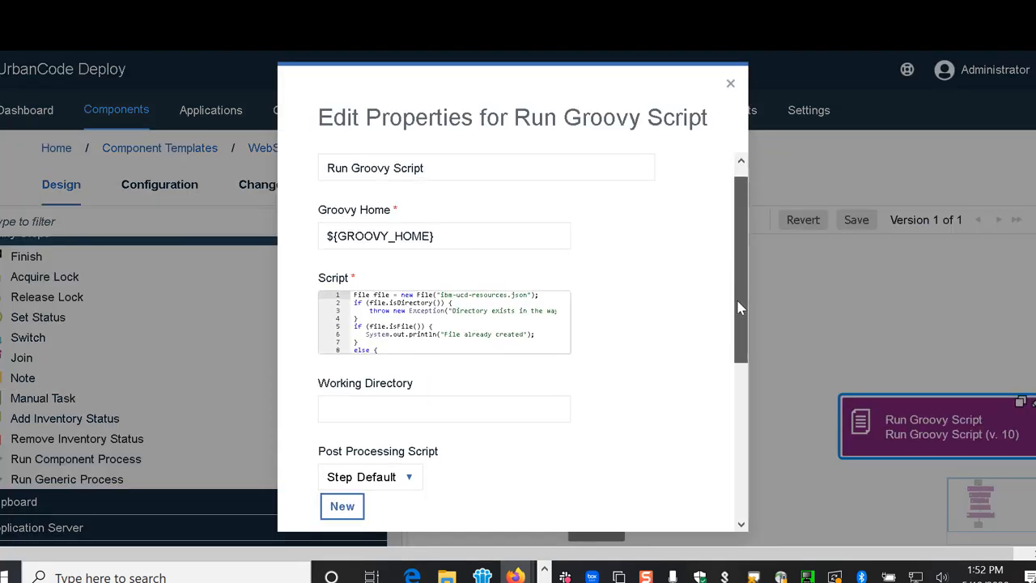
scroll("down", 3)
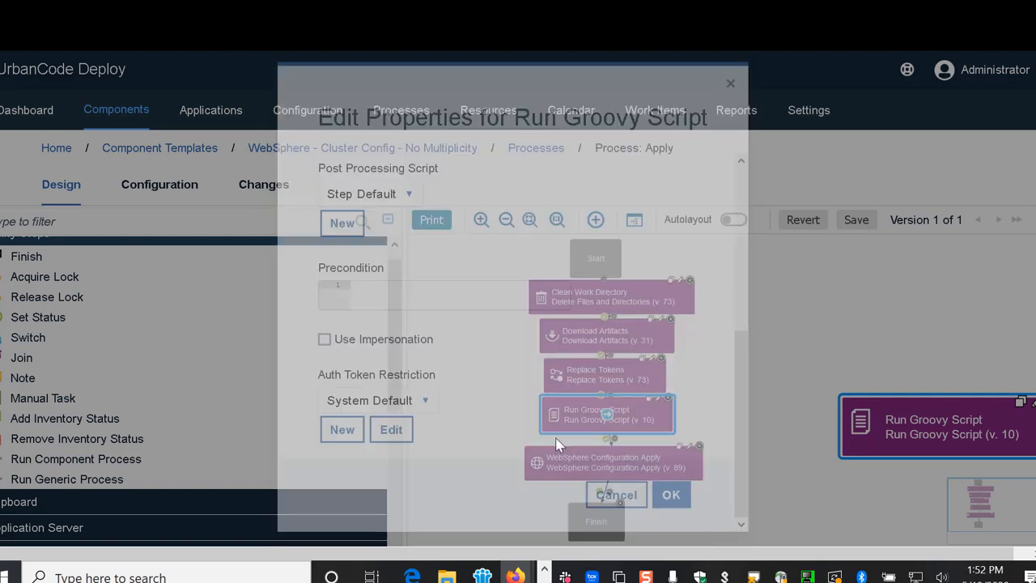
Dismiss the properties and add a WebSphere Configuration Compare step from the Application Server group
left_click(615, 496)
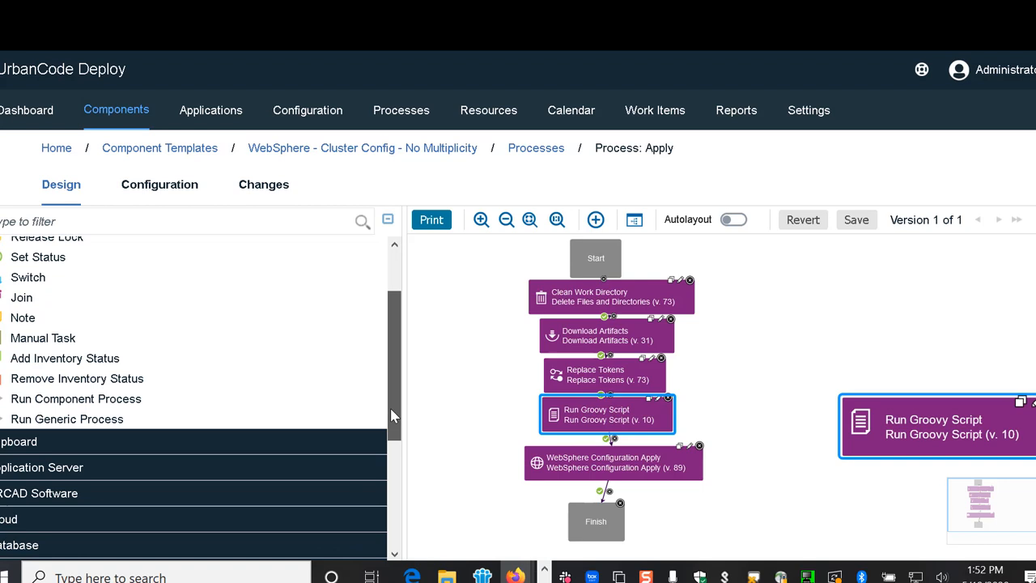
scroll("down", 3)
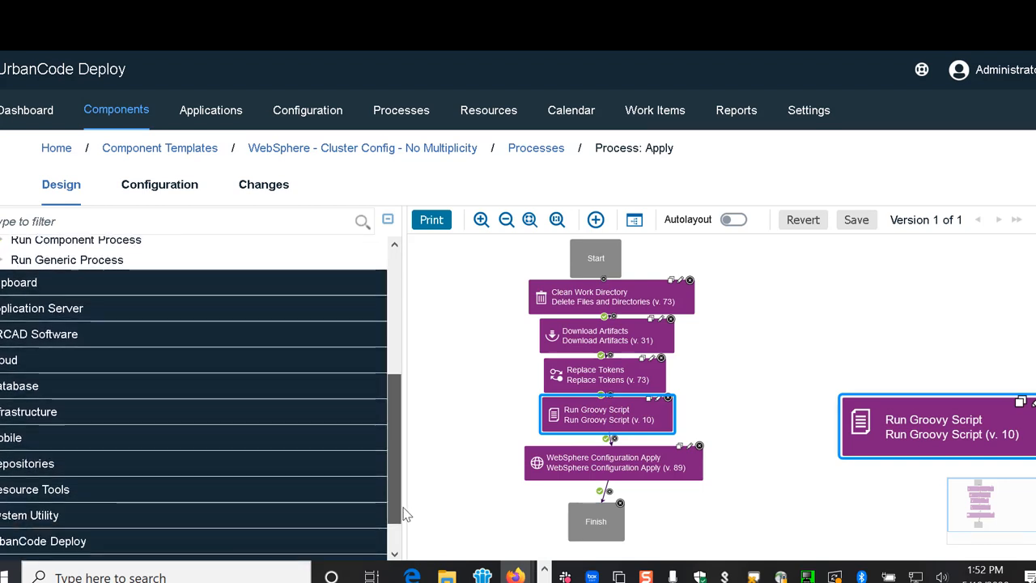
scroll("down", 3)
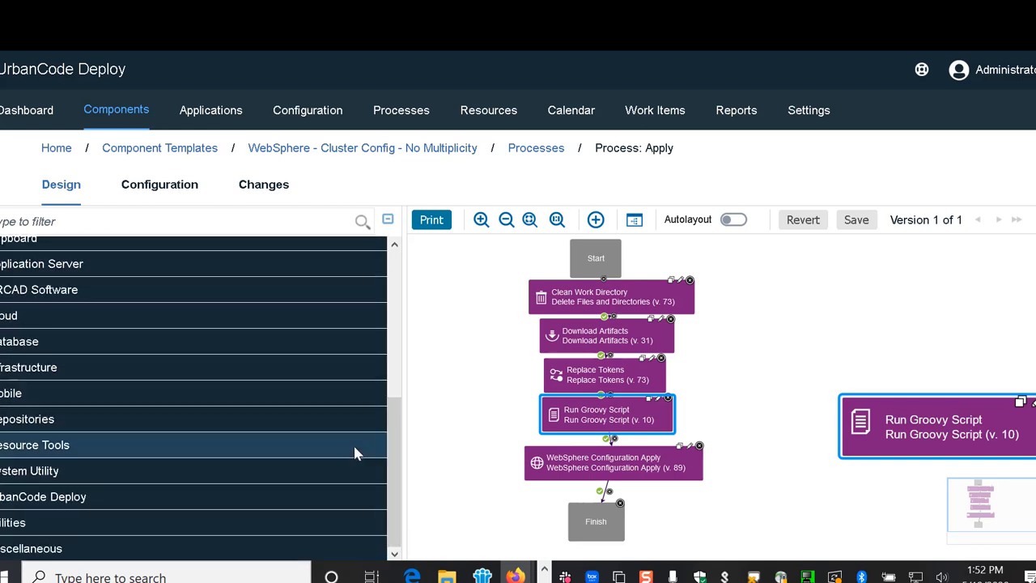
mouse_move(33, 522)
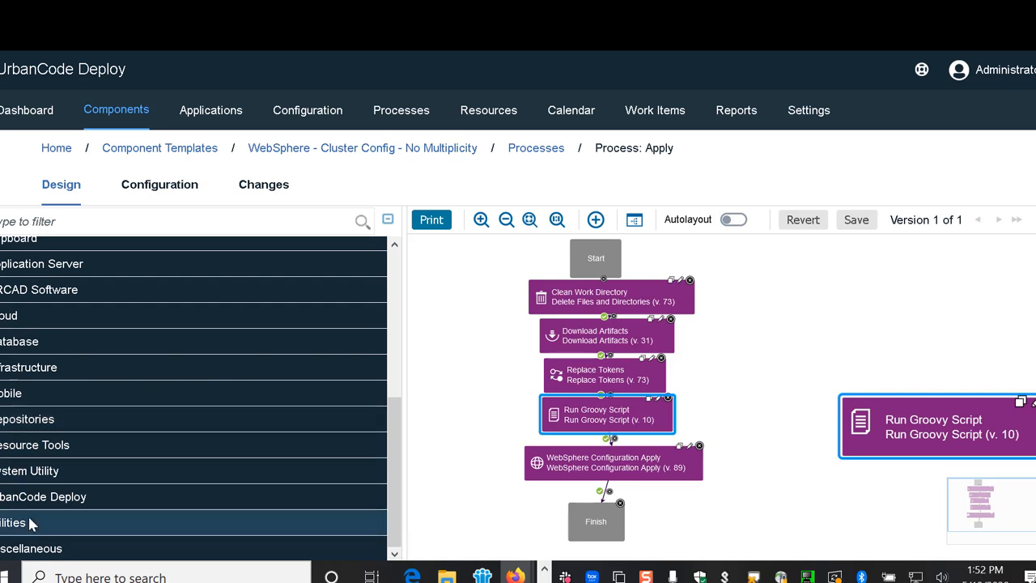
mouse_move(79, 264)
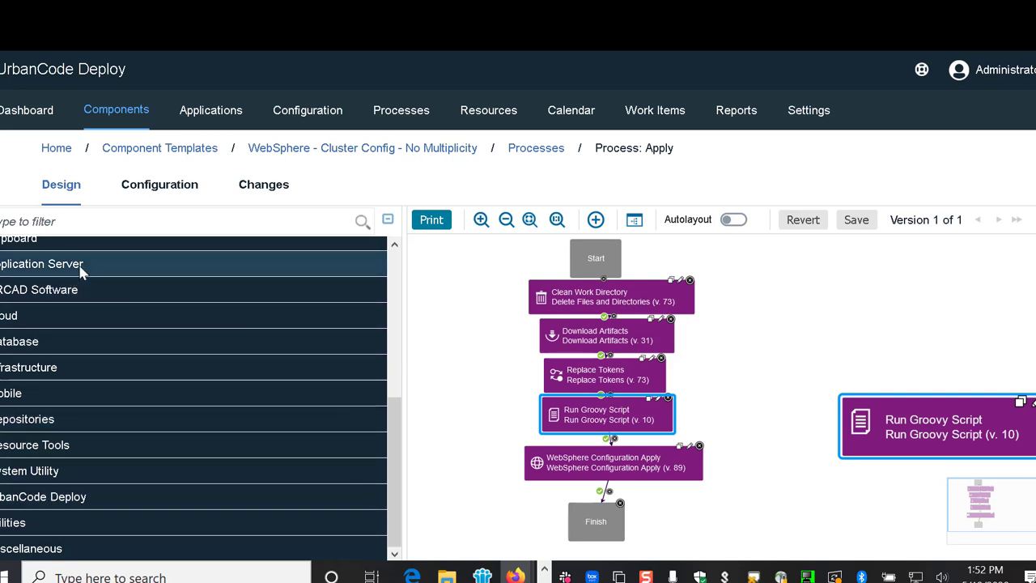
left_click(42, 264)
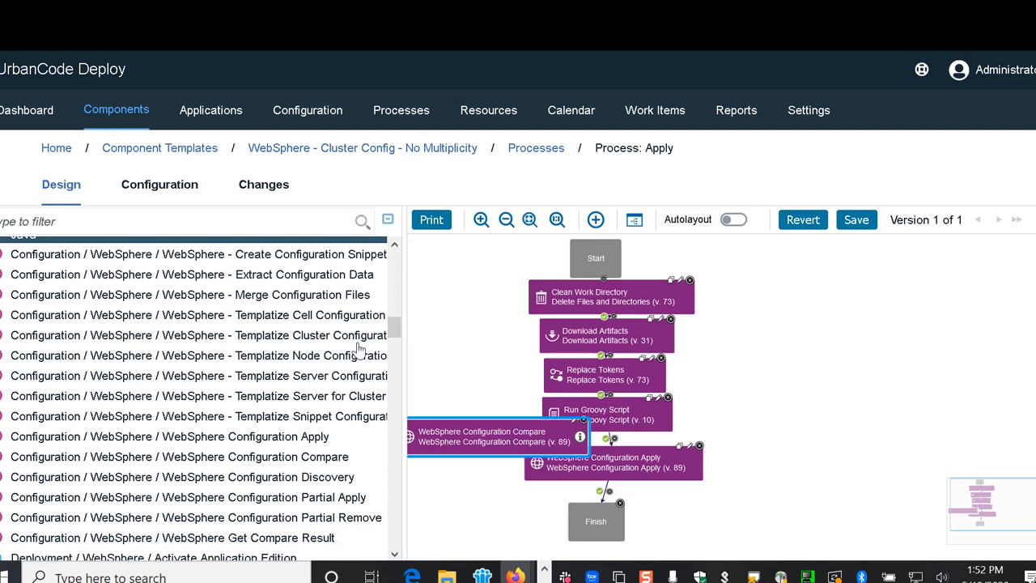
scroll("down", 3)
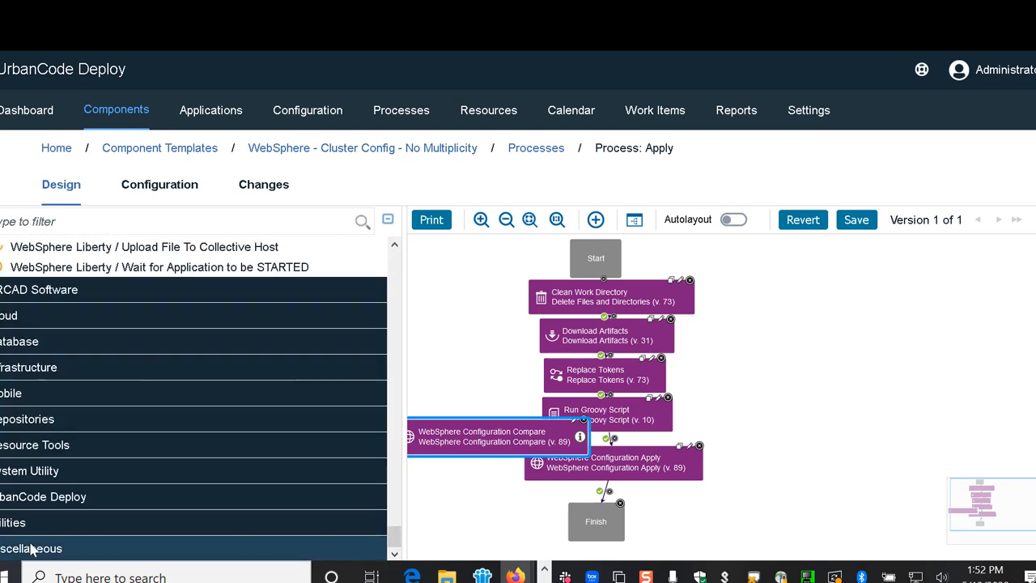
scroll("down", 3)
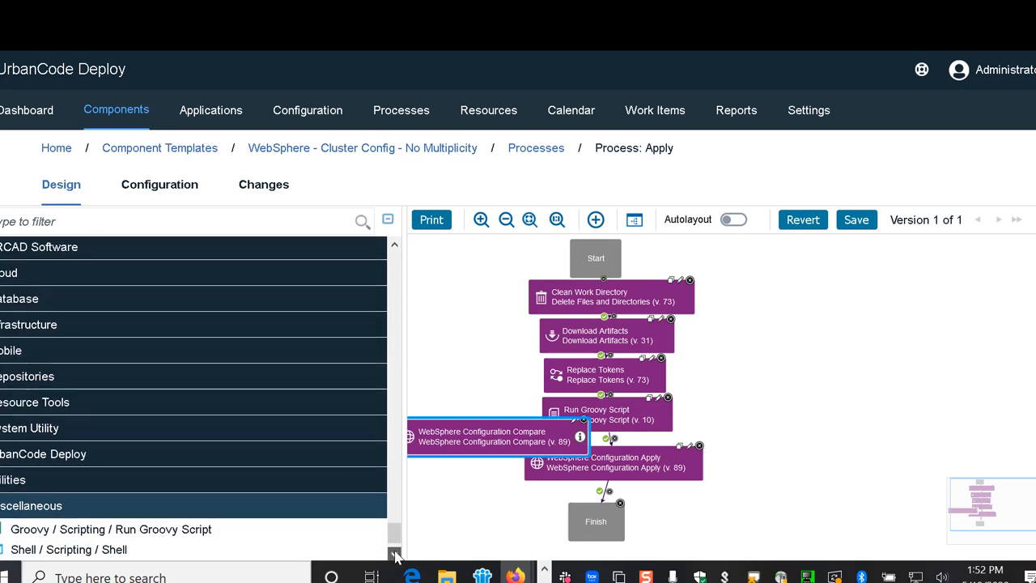
scroll("down", 3)
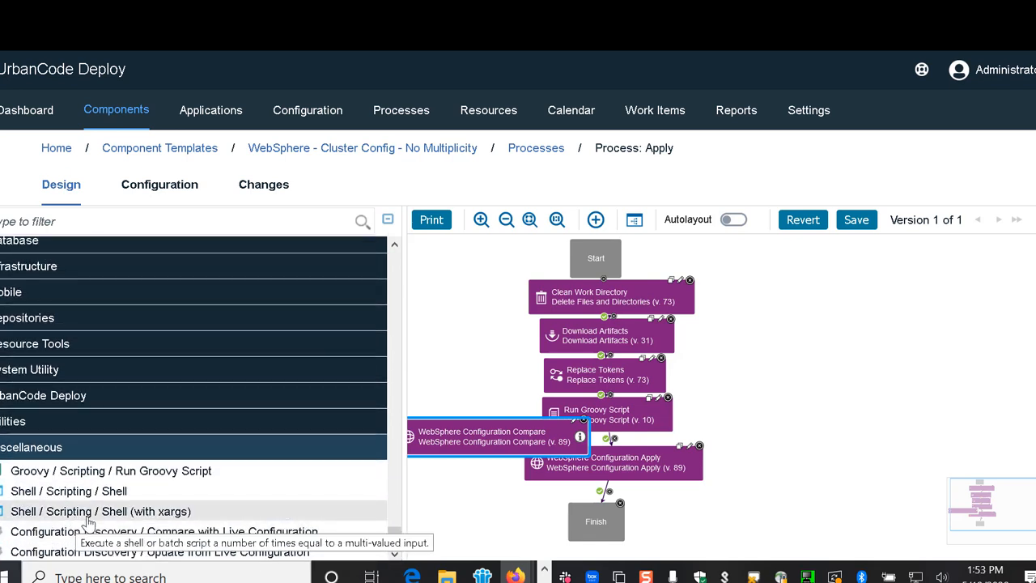
Add a Shell (with xargs) step to the process and review its properties
left_click_drag(100, 511, 461, 495)
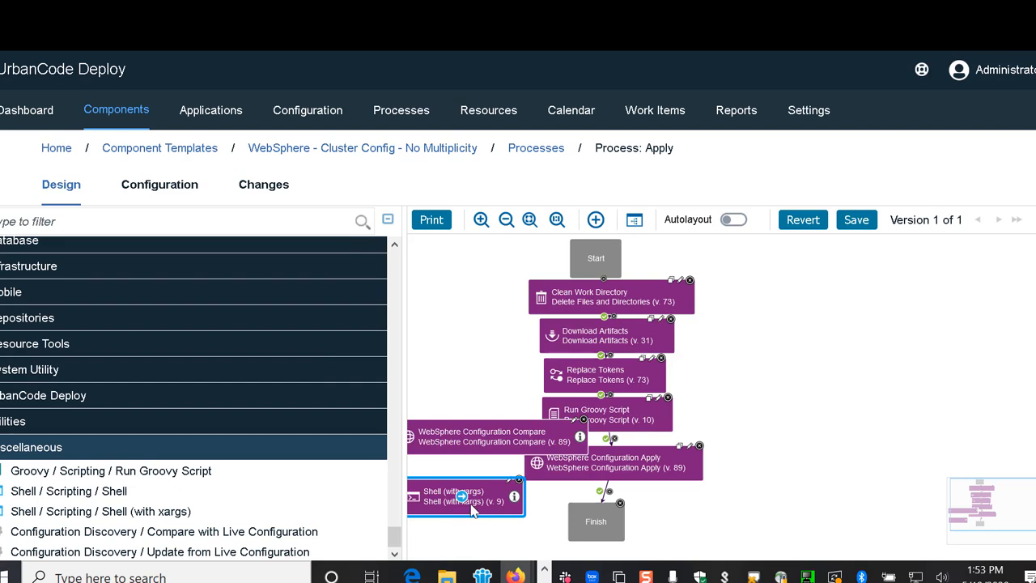
double_click(461, 502)
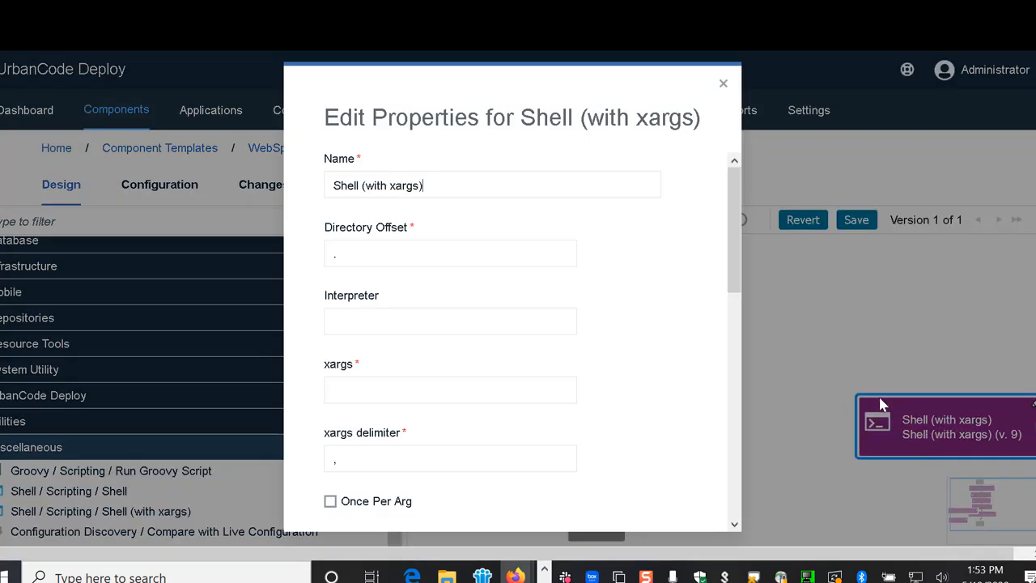
scroll("down", 3)
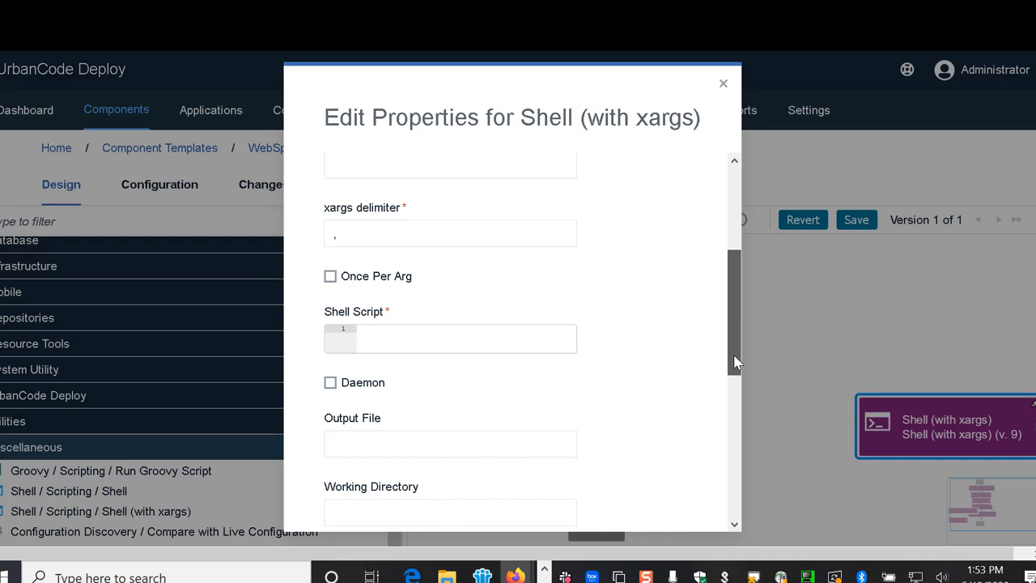
left_click(722, 82)
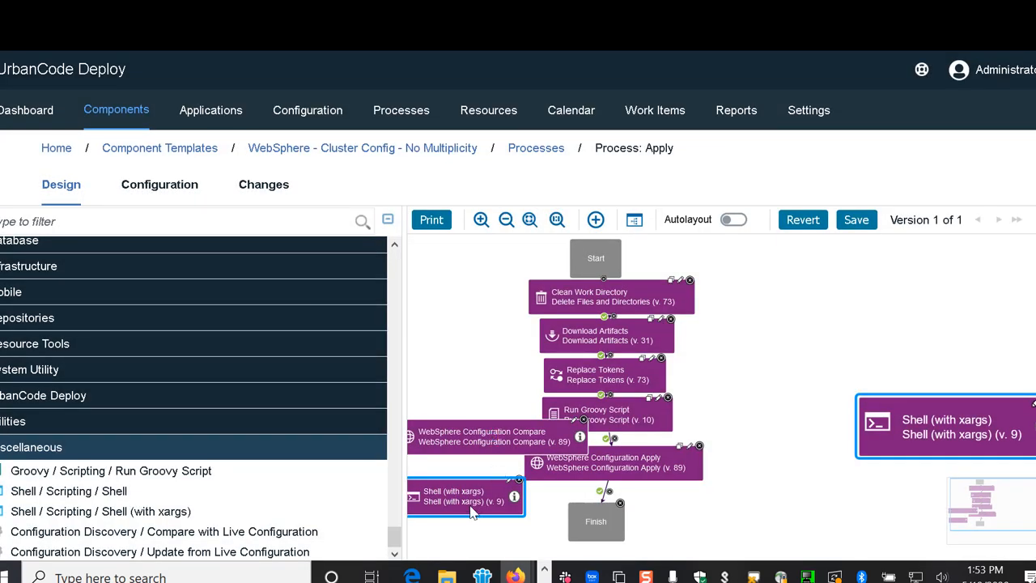
mouse_move(453, 436)
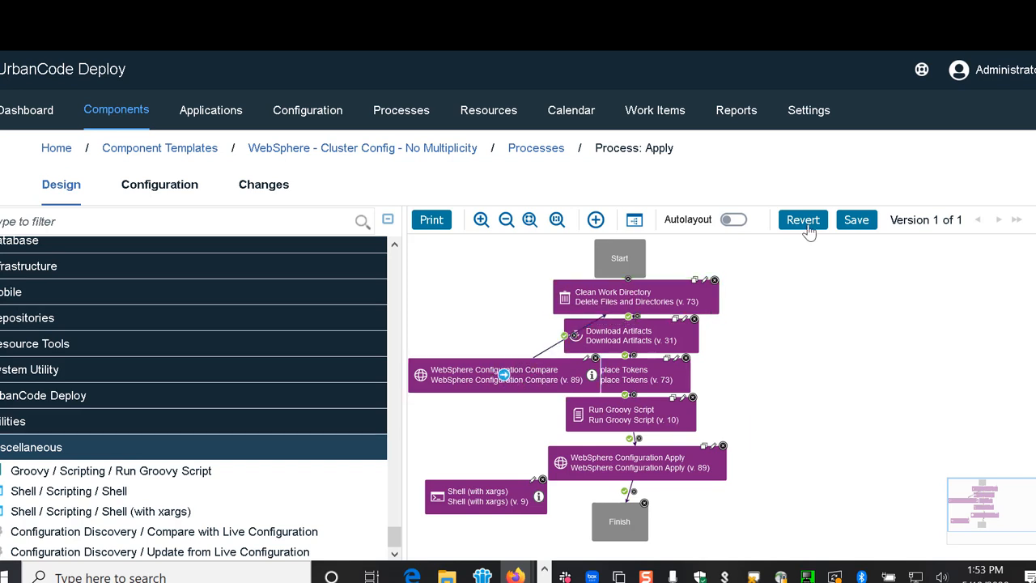
Revert the unsaved step additions to the Apply process
left_click(803, 220)
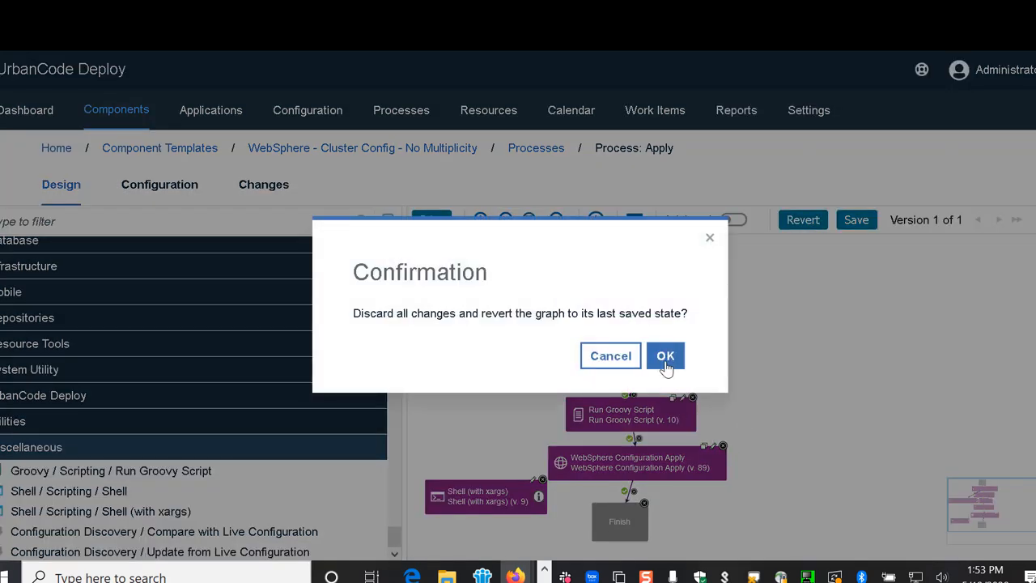
left_click(665, 356)
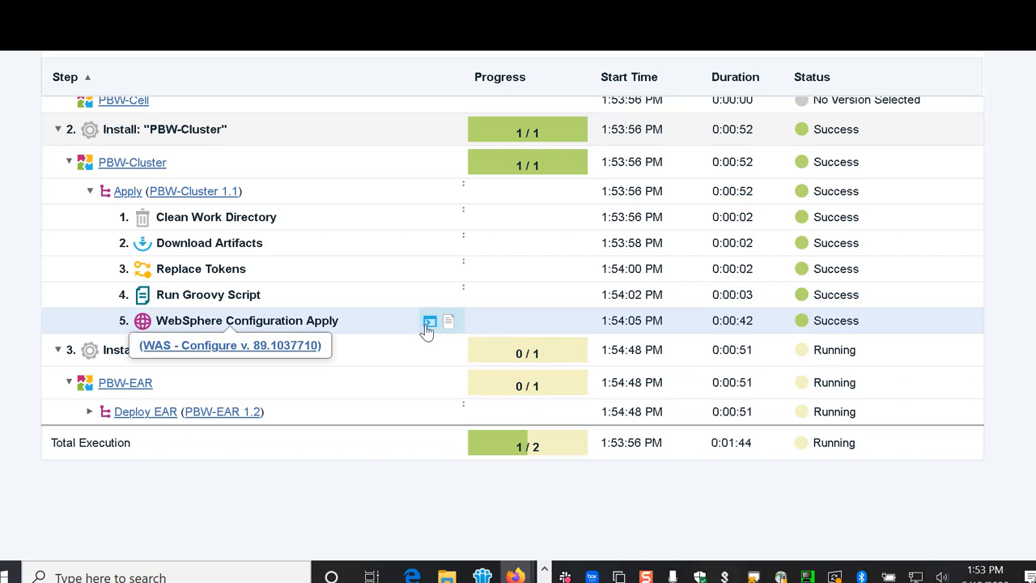
Review the WebSphere Configuration Apply step's output log and close it
left_click(429, 321)
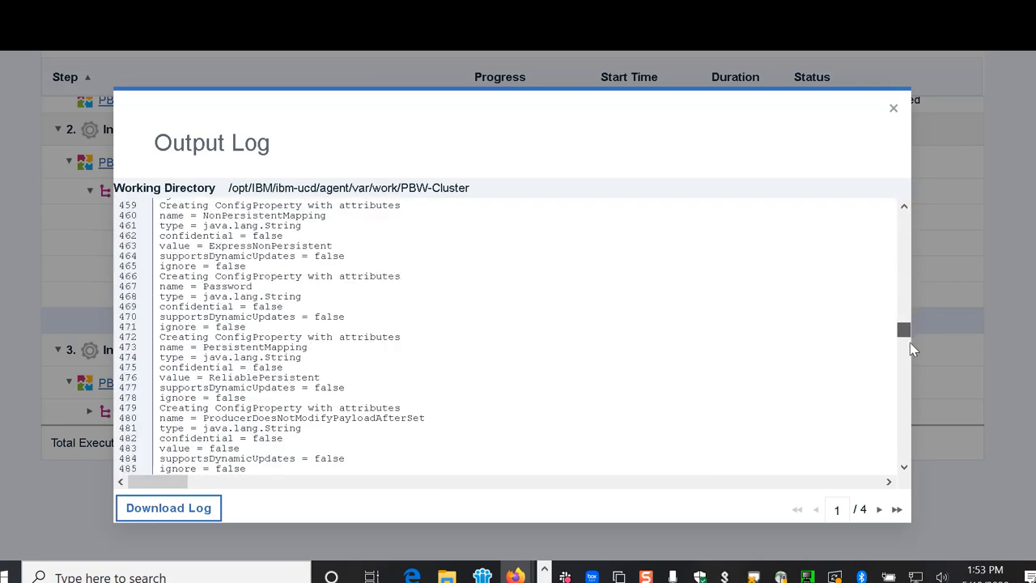
scroll("down", 3)
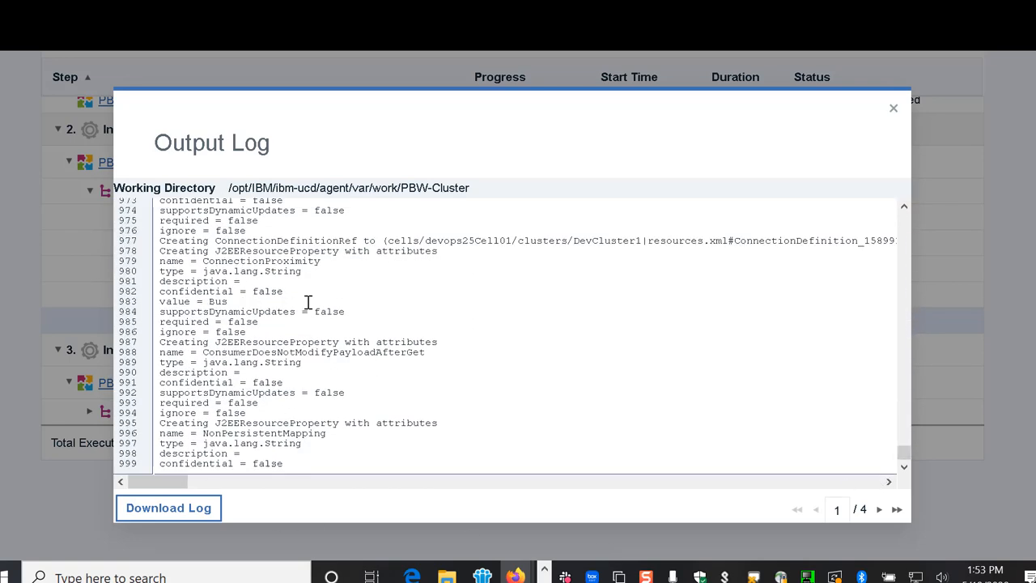
left_click(893, 106)
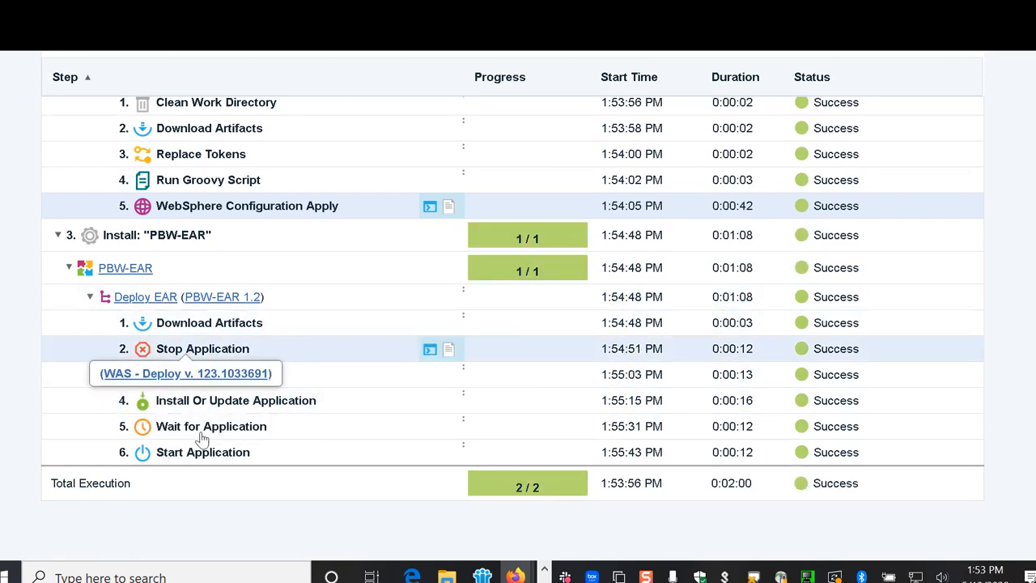
mouse_move(439, 466)
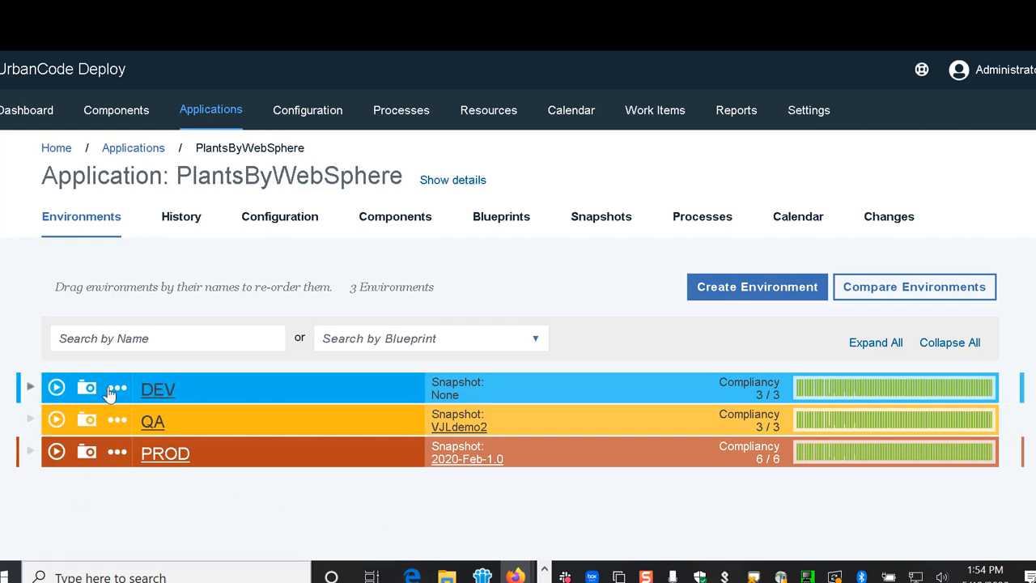
Save DEV's current component versions as a snapshot named MayDemo
left_click(29, 389)
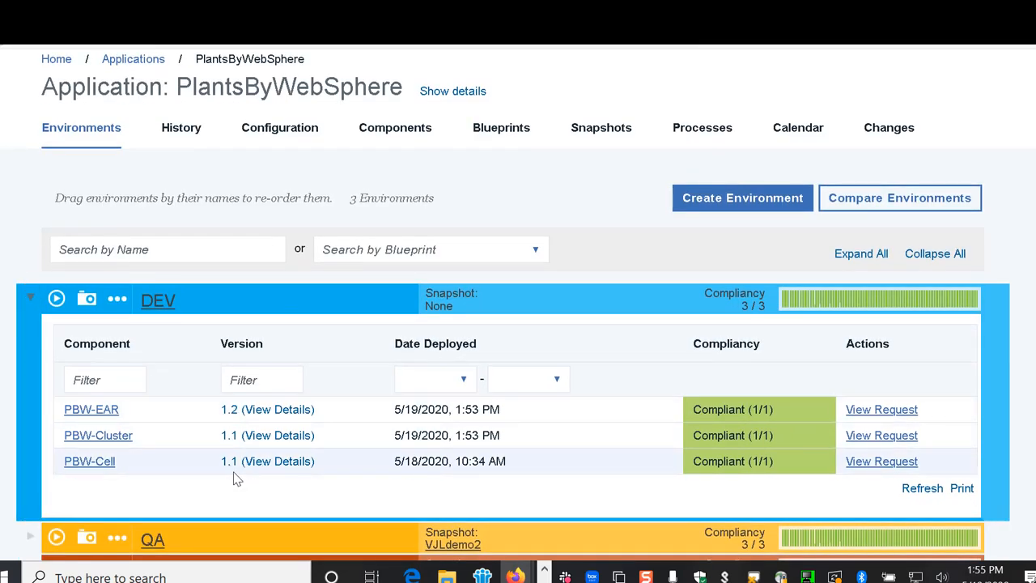
mouse_move(88, 300)
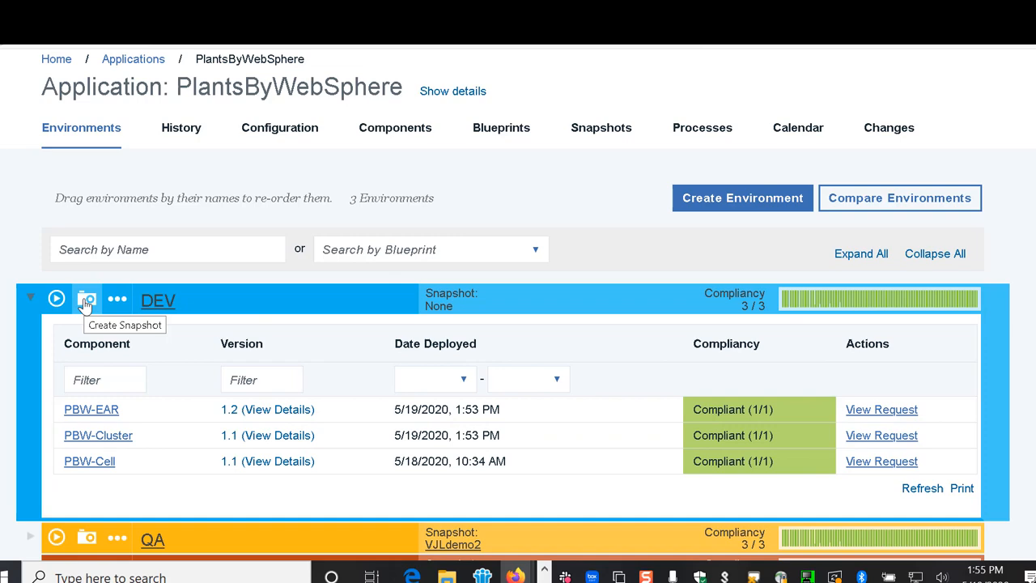
left_click(87, 300)
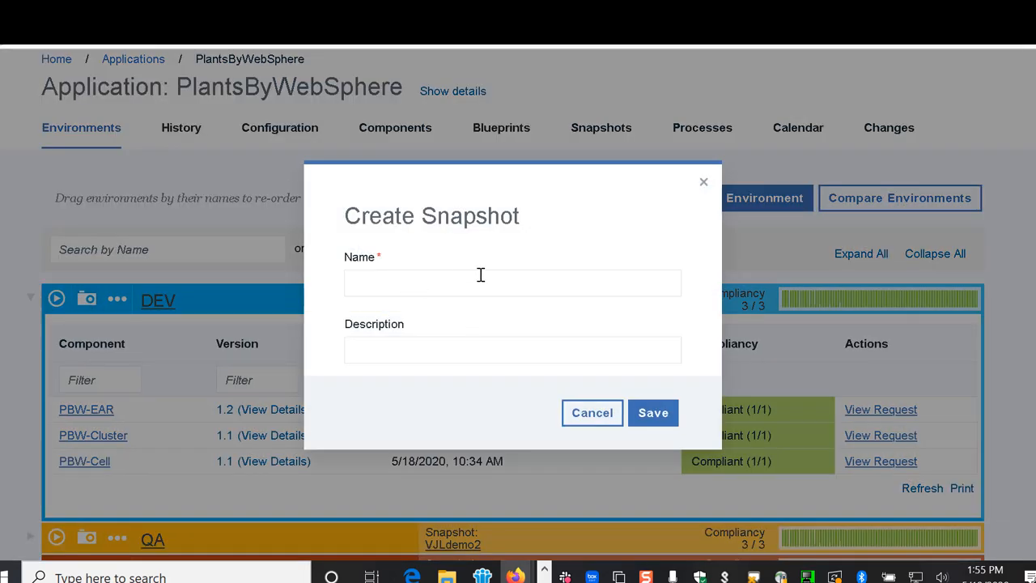
left_click(485, 282)
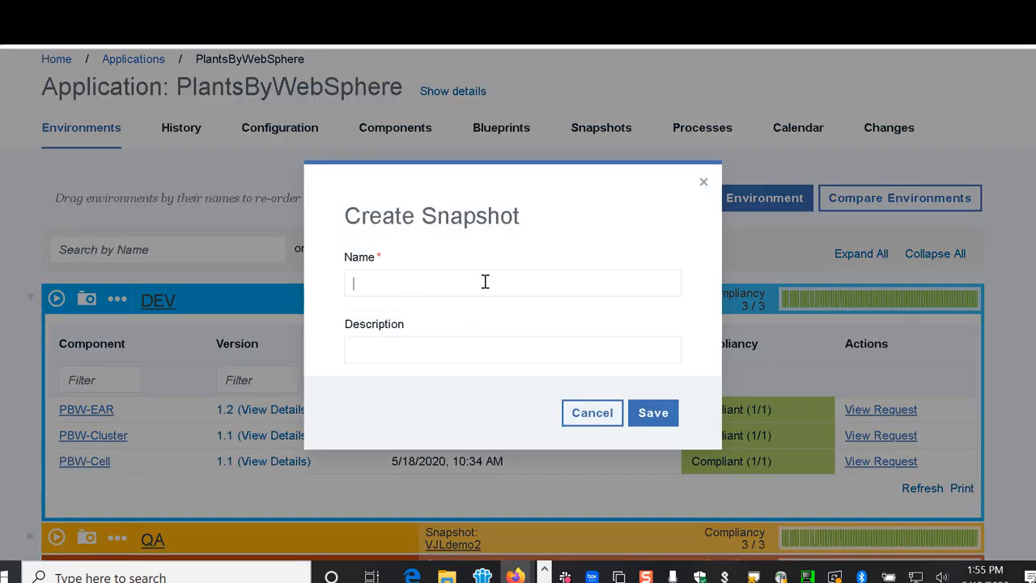
type("MayDemo")
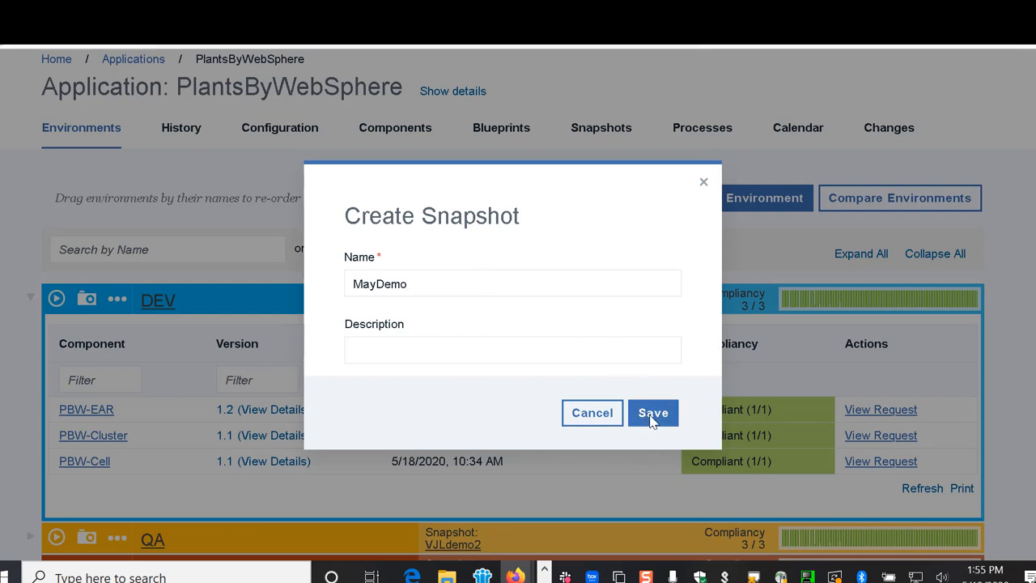
left_click(652, 413)
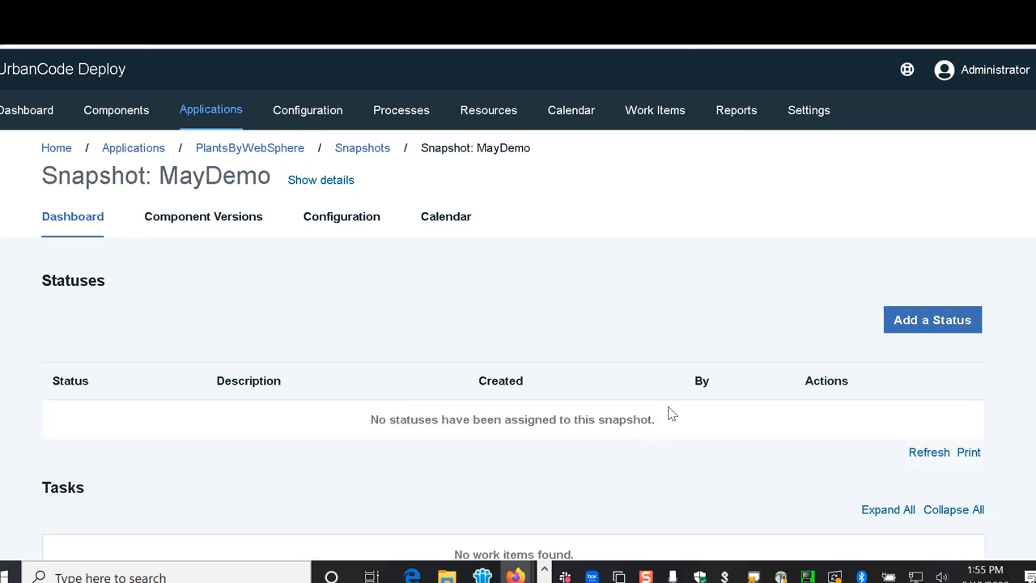
left_click(266, 149)
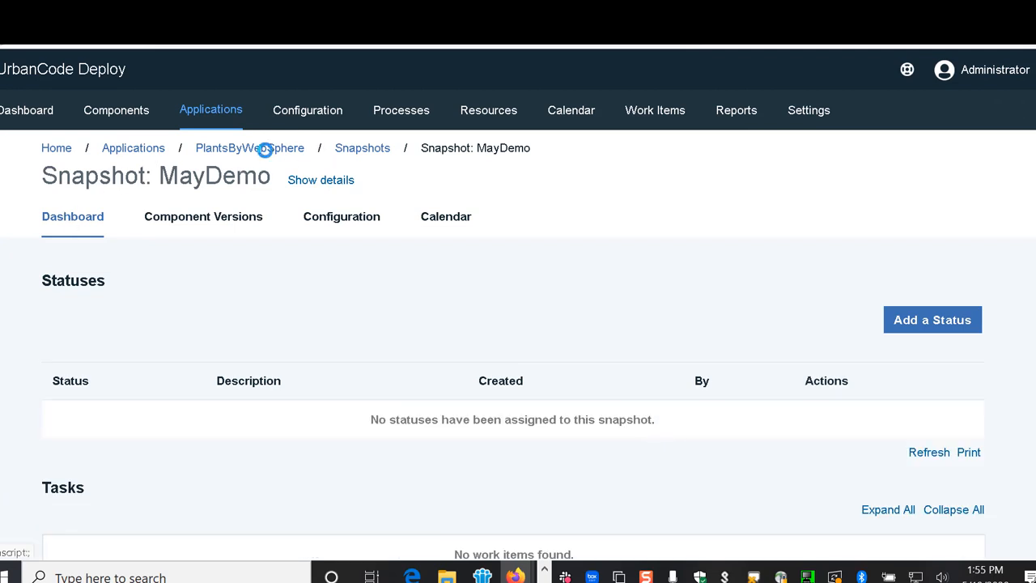
left_click(249, 147)
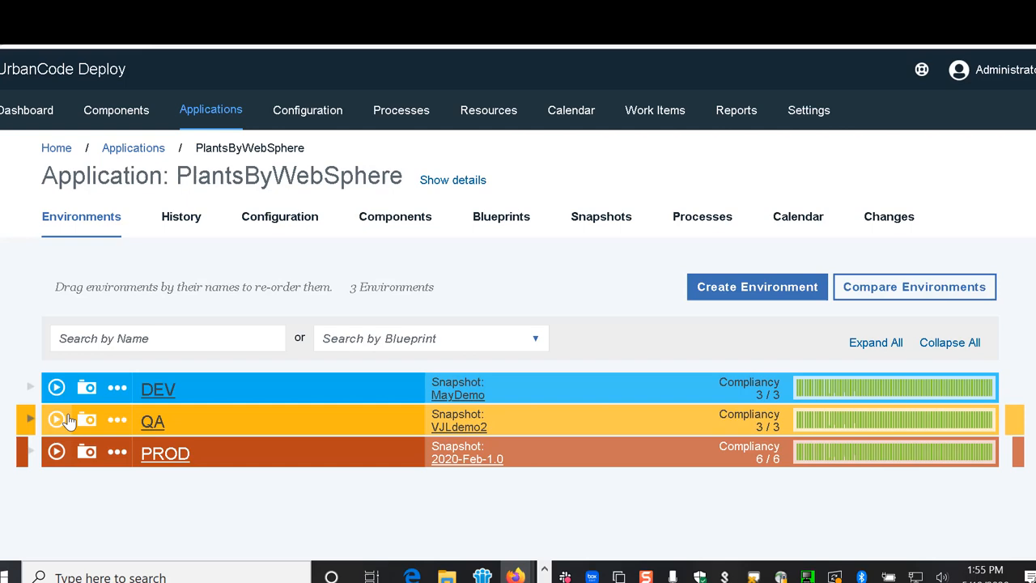
Submit a QA run of Deploy EAR and WebSphere Configuration using snapshot MayDemo
left_click(55, 421)
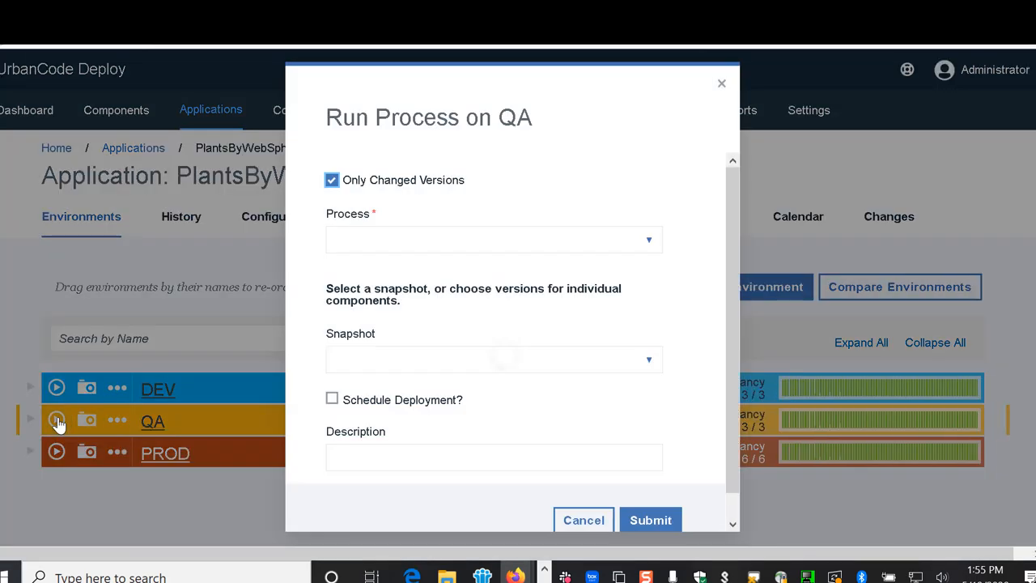
left_click(332, 180)
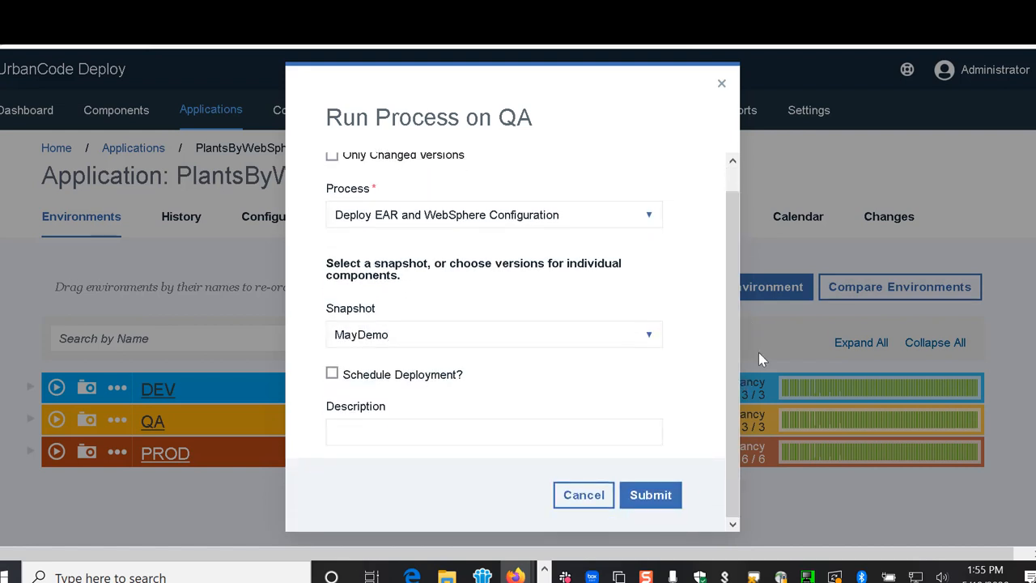
left_click(651, 495)
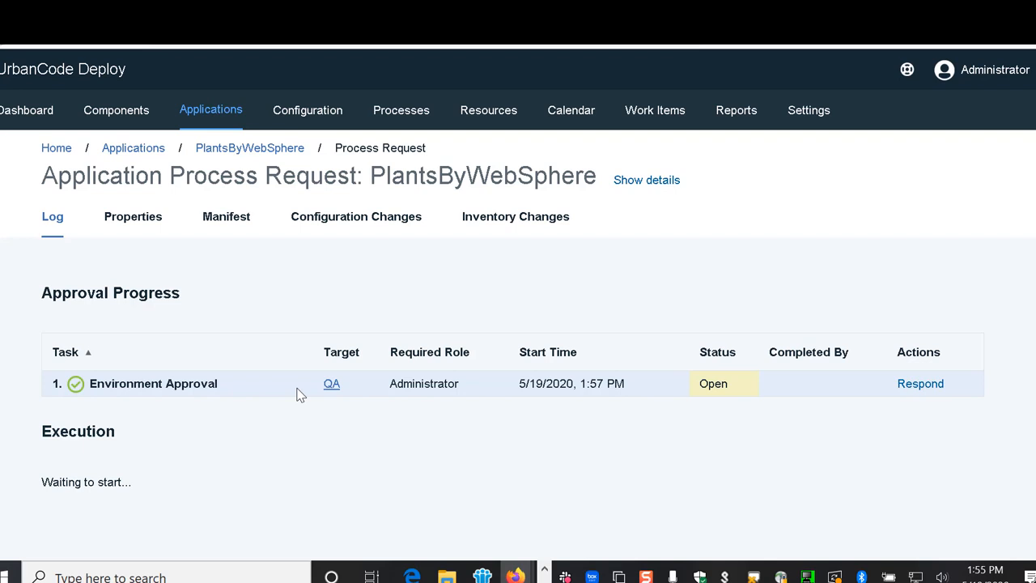
mouse_move(330, 392)
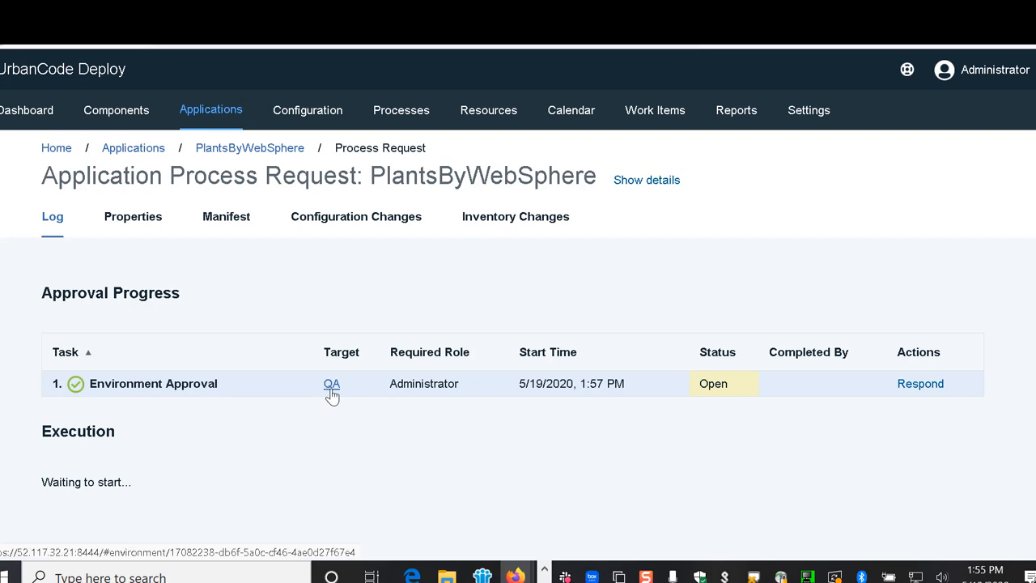
mouse_move(919, 394)
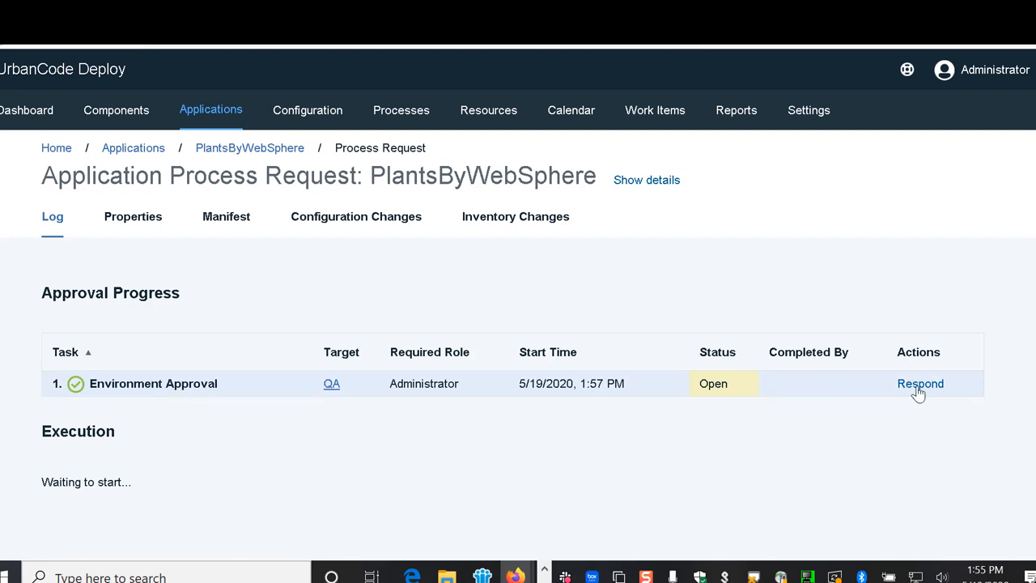
Respond to the QA Environment Approval with Approve and submit it so MayDemo starts running
left_click(920, 383)
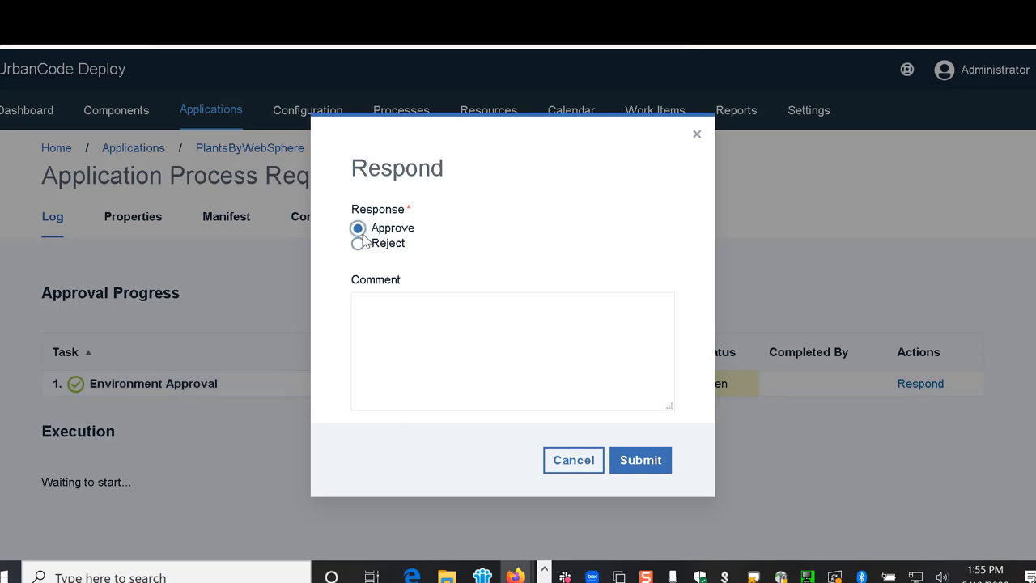
mouse_move(641, 460)
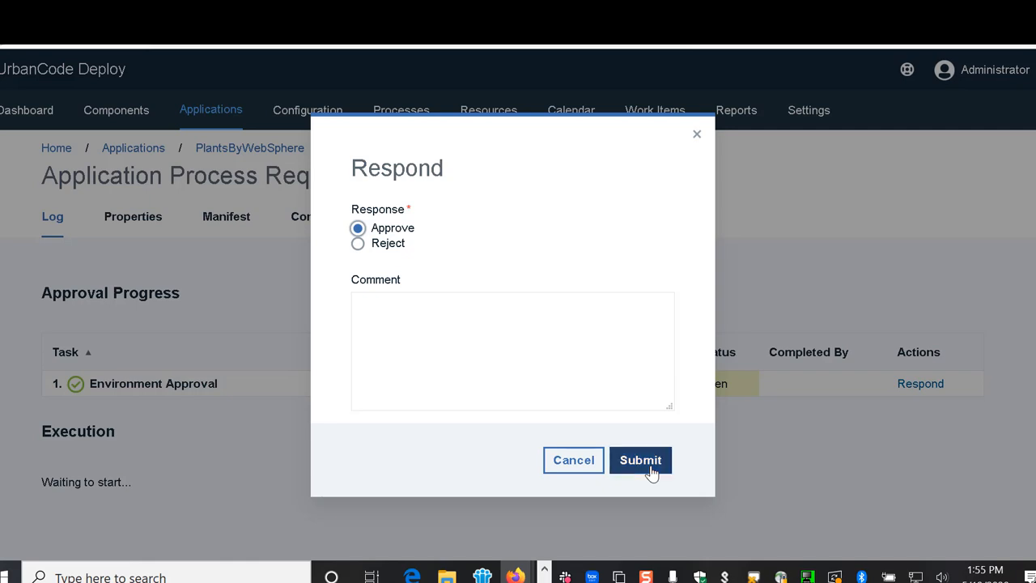
left_click(641, 460)
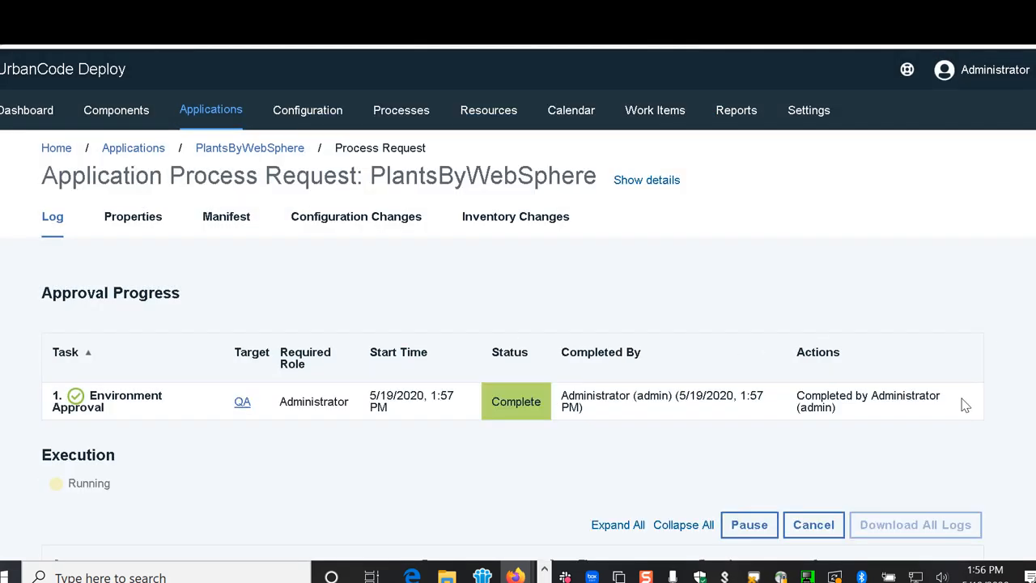
mouse_move(699, 425)
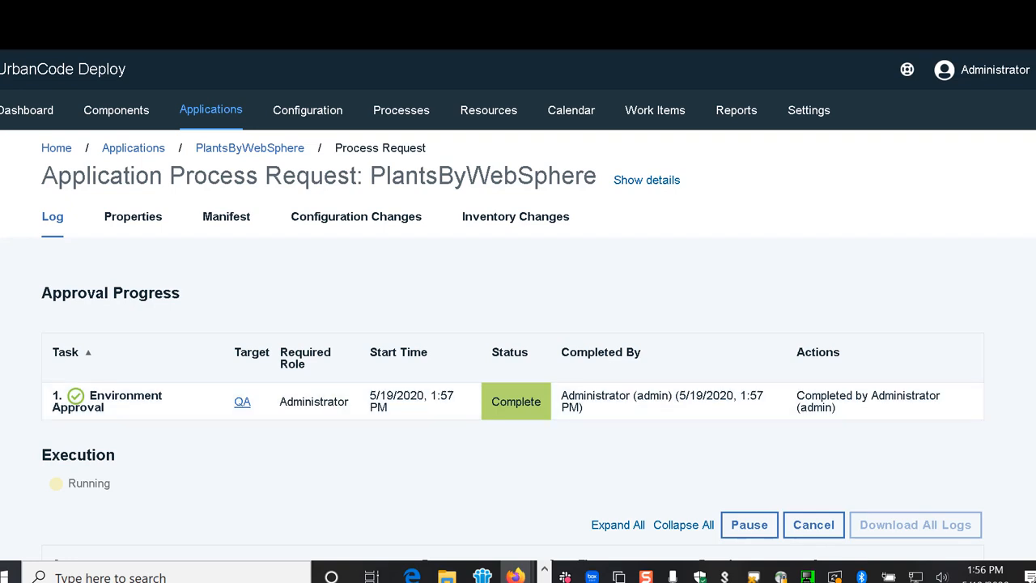
Expand the running QA deployment's Install PBW-Cell, PBW-Cell and Apply (WAS ND) sub-steps
scroll("down", 3)
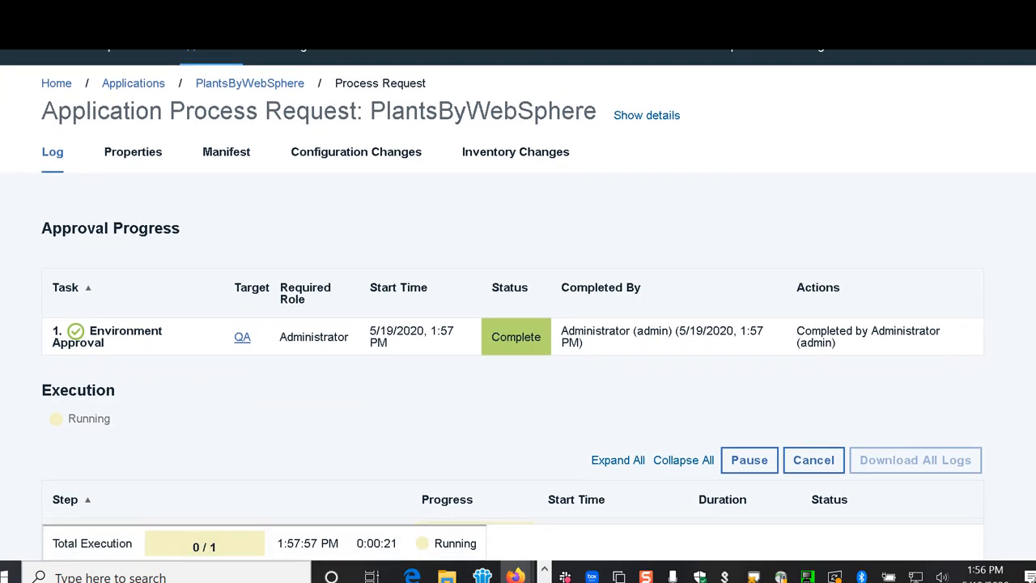
scroll("down", 3)
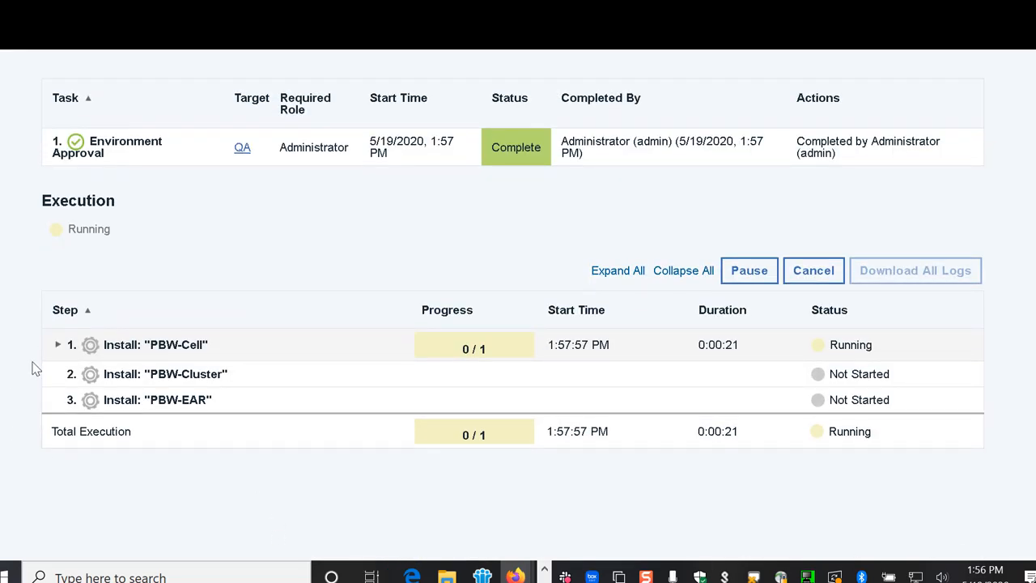
left_click(58, 344)
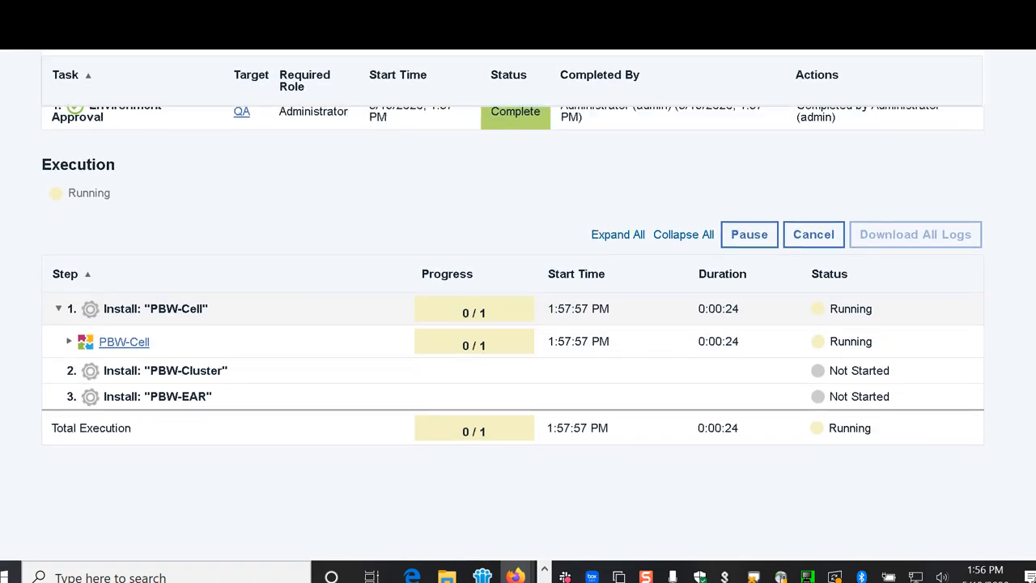
left_click(65, 340)
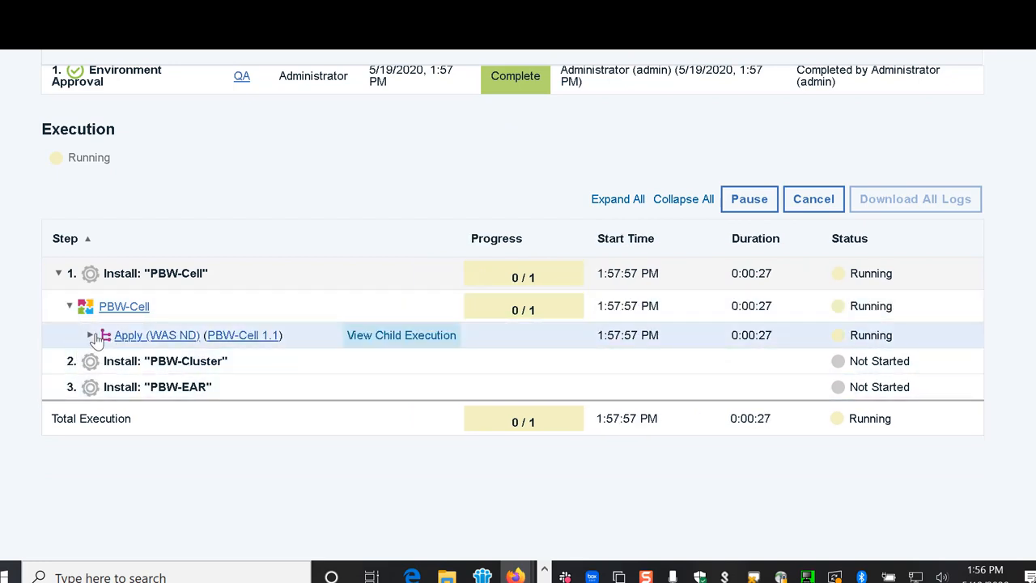
left_click(89, 335)
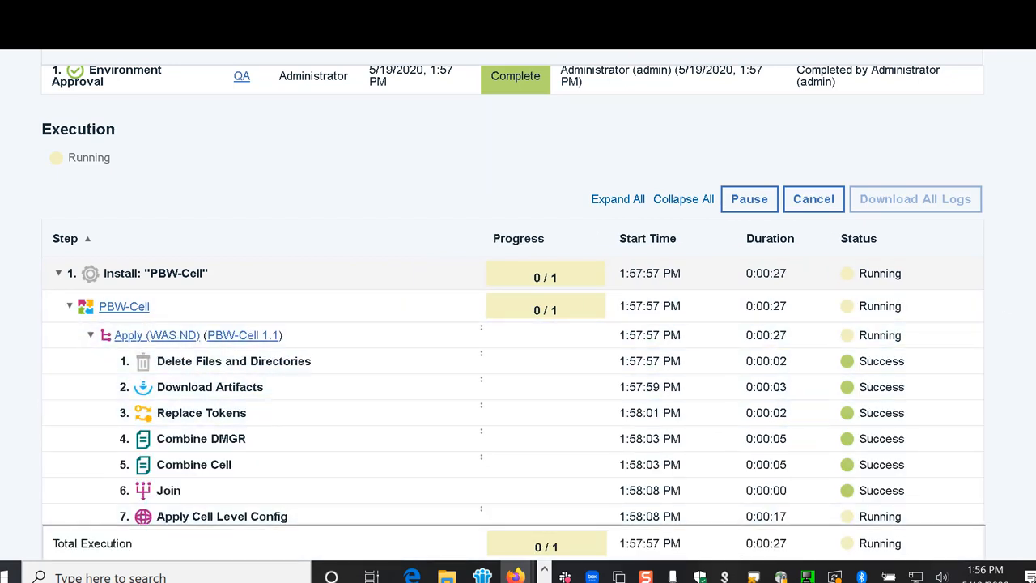
scroll("down", 3)
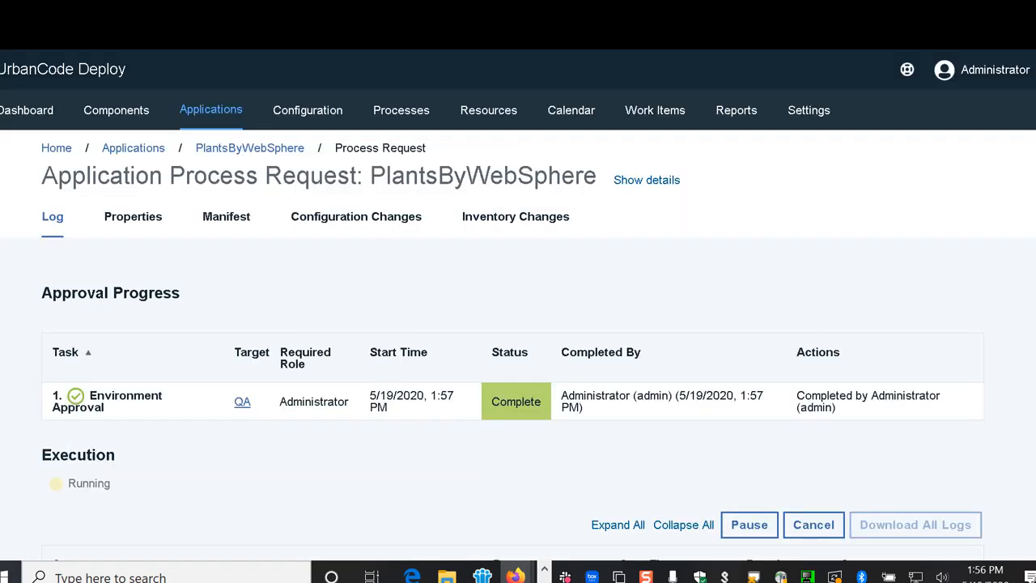
mouse_move(810, 119)
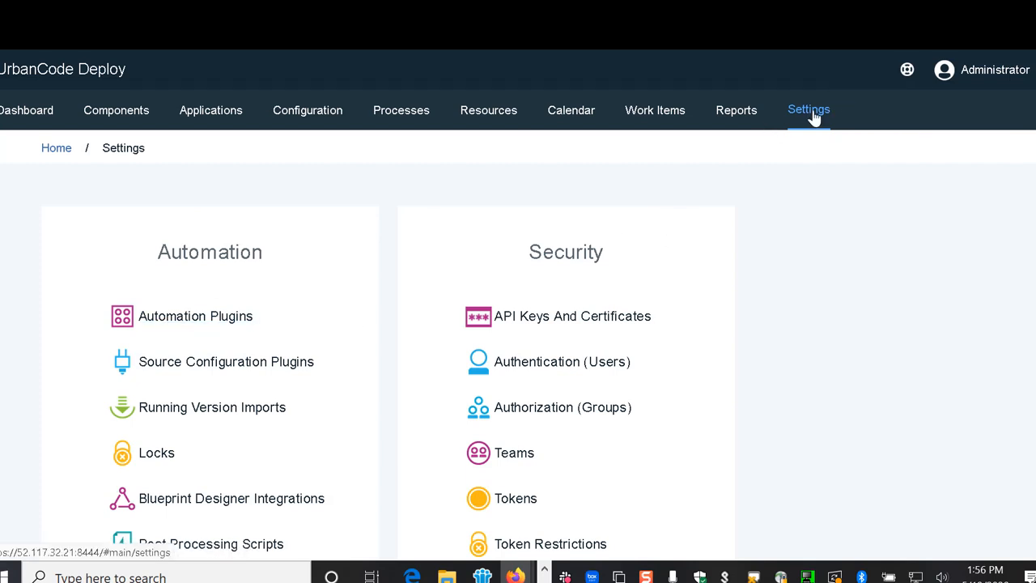
Show the Automation Plugins list of 29 installed plugins, including WAS - Configure and WAS - Deploy
left_click(195, 316)
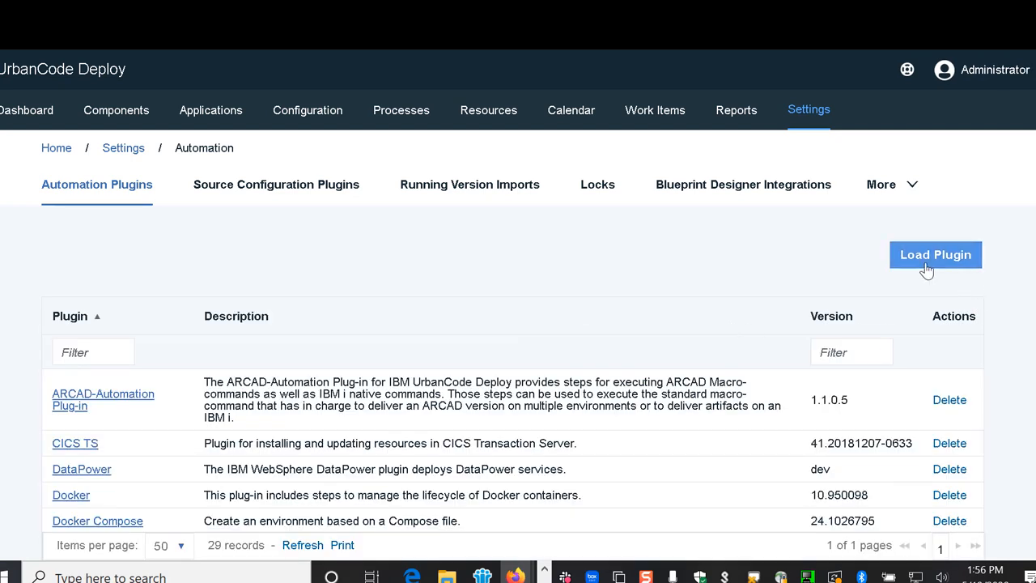
left_click(936, 254)
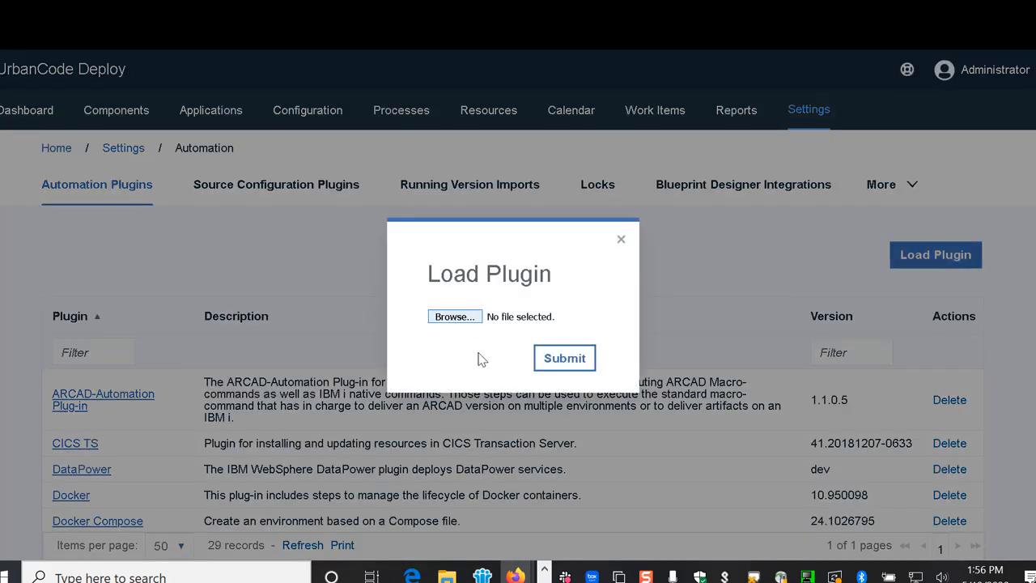
left_click(622, 240)
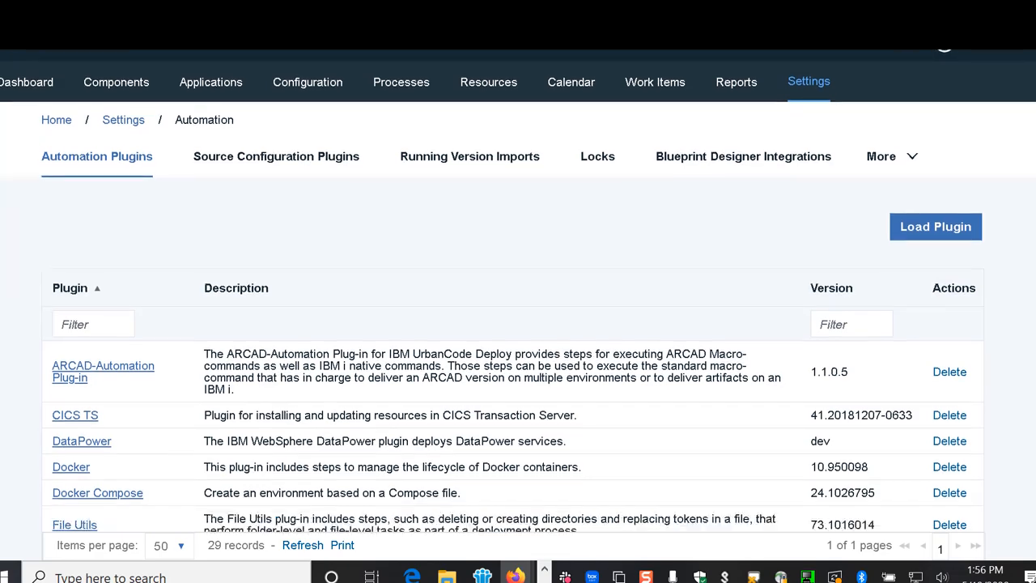
scroll("down", 3)
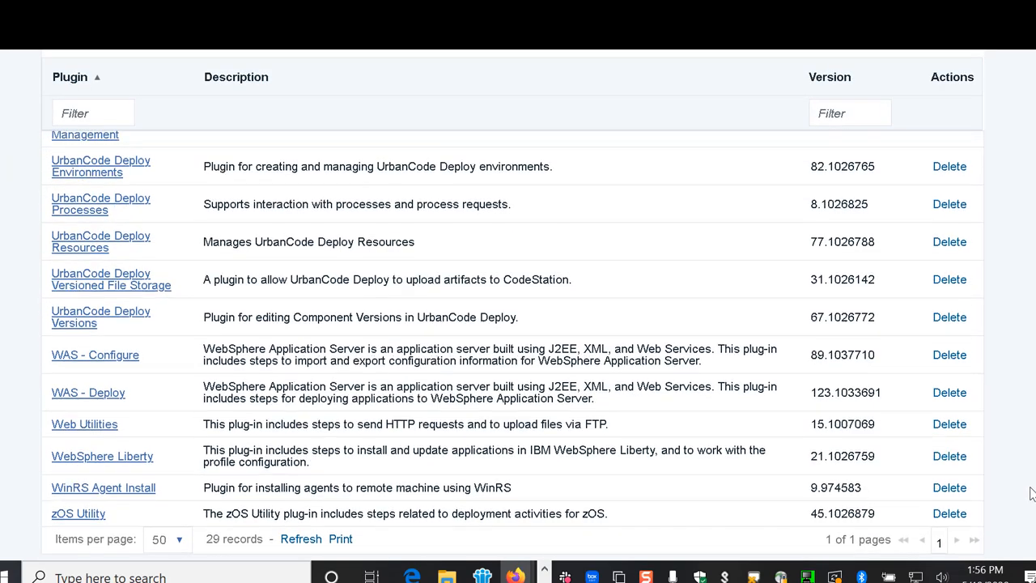
scroll("down", 3)
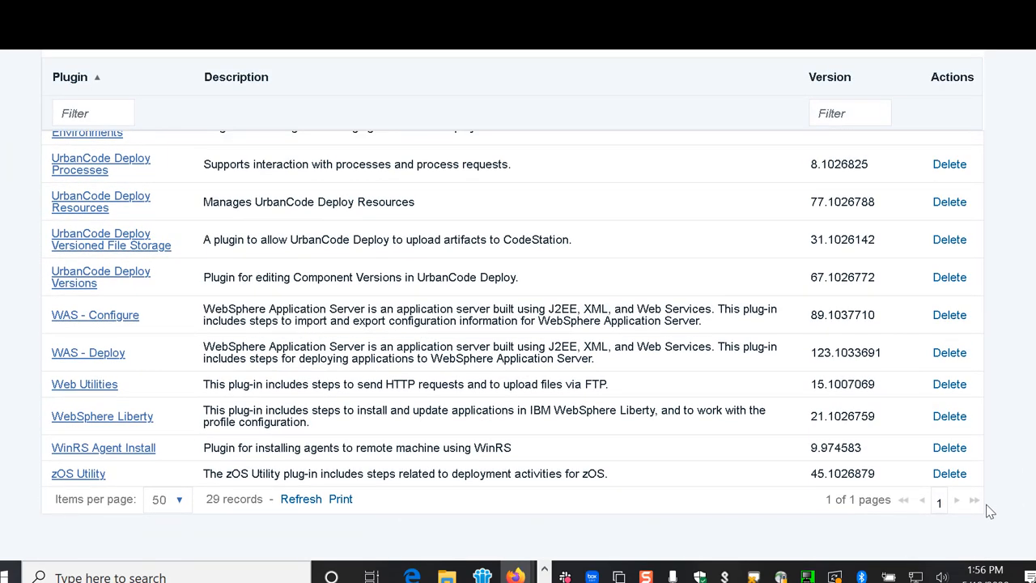
mouse_move(84, 385)
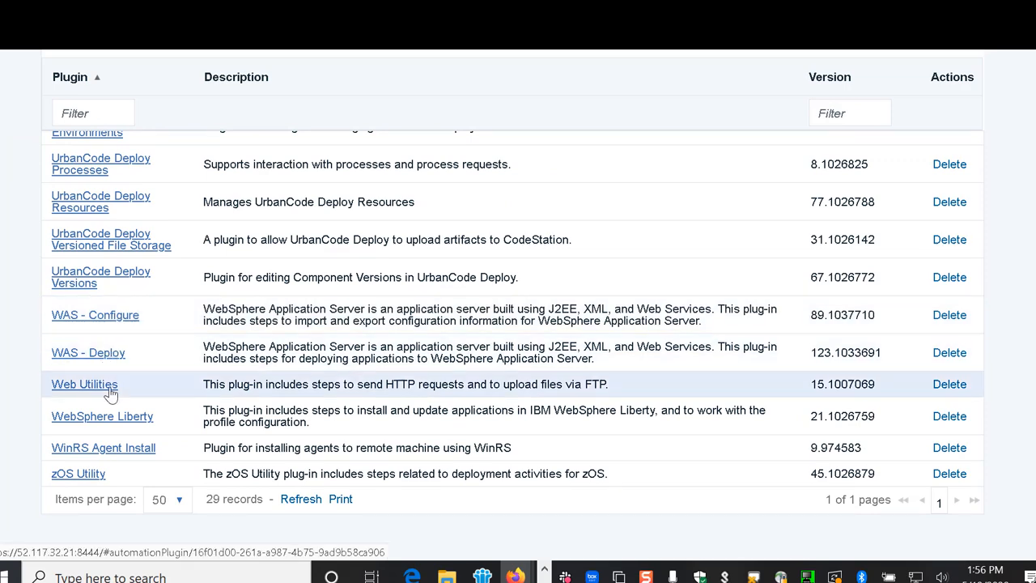
mouse_move(113, 460)
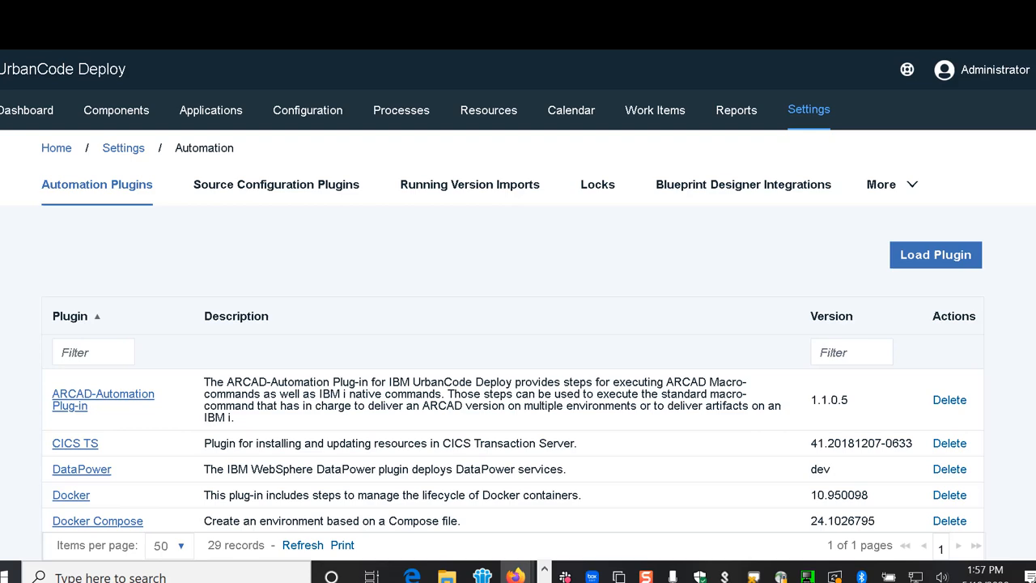
mouse_move(942, 250)
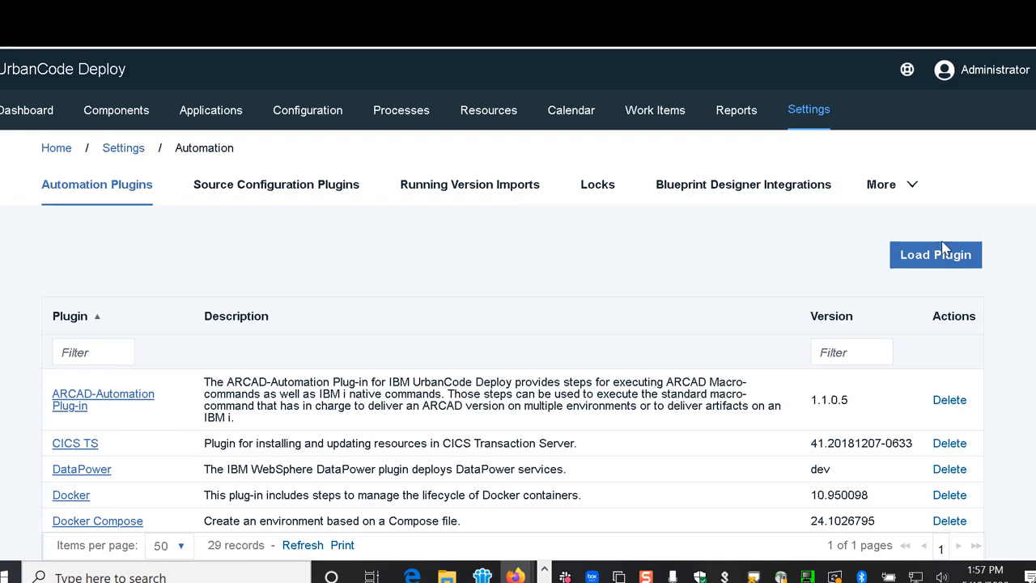